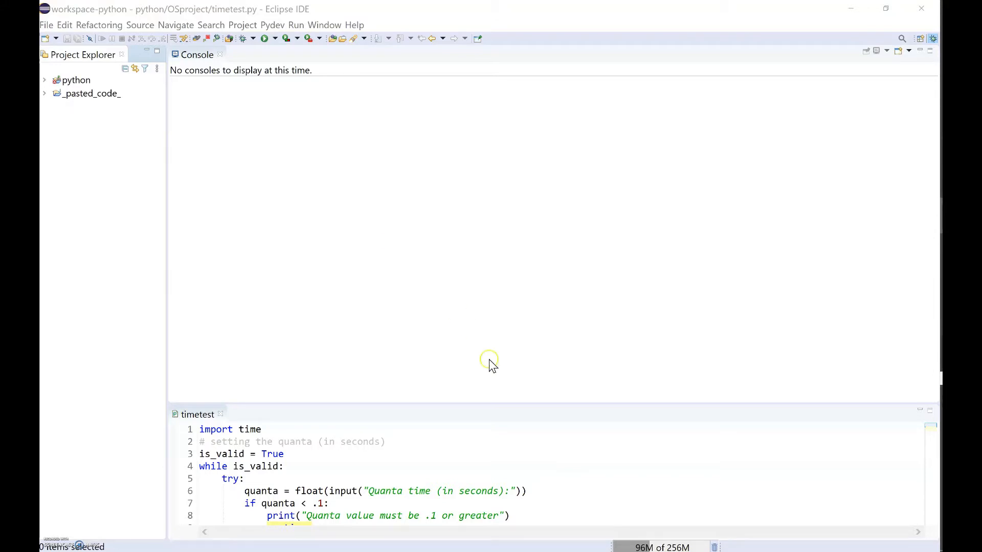
pyautogui.moveTo(585, 502)
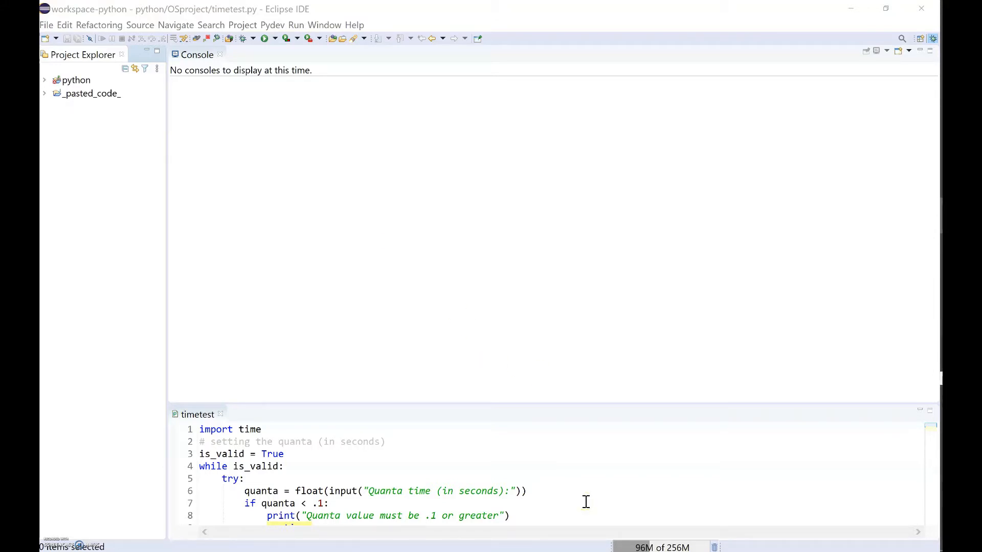
pyautogui.moveTo(740, 430)
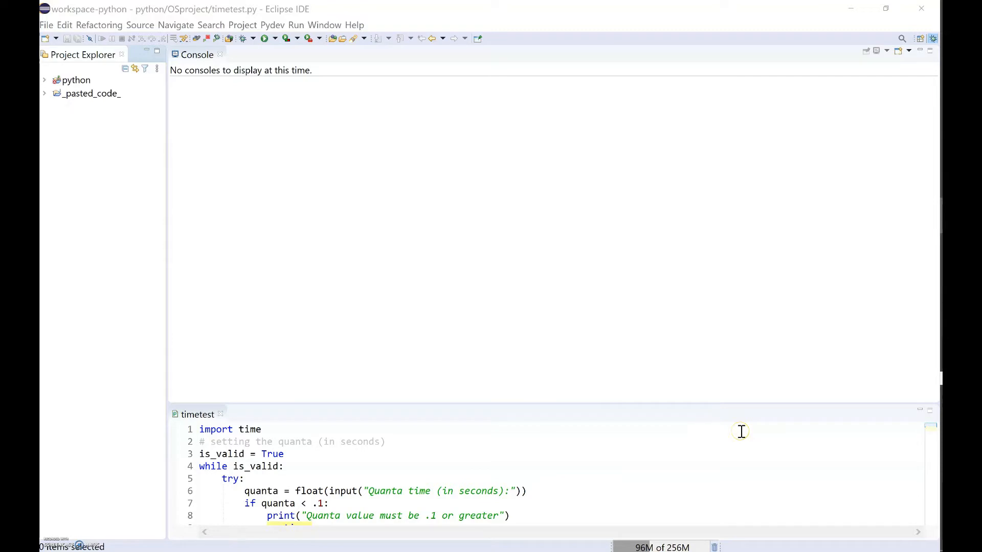
pyautogui.moveTo(563, 416)
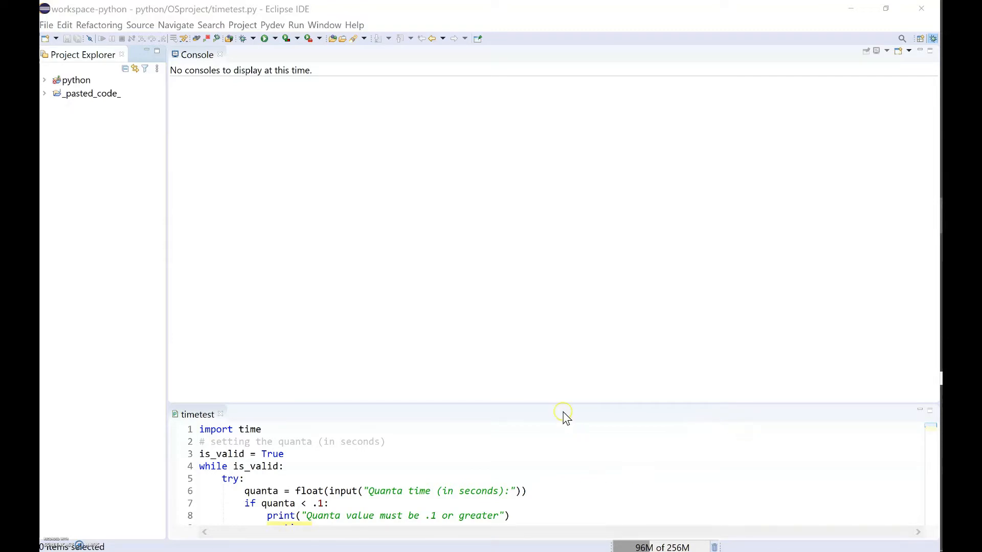
pyautogui.moveTo(437, 383)
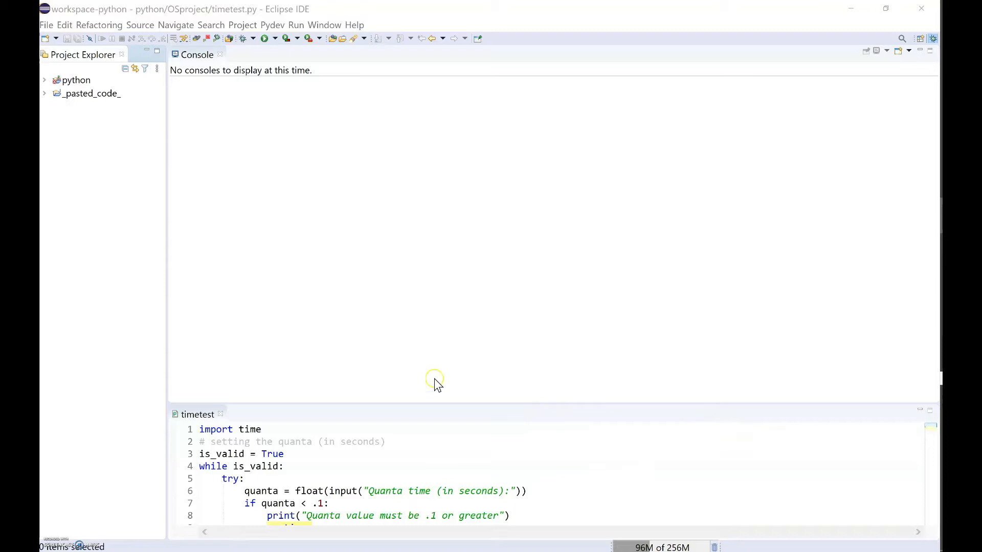
pyautogui.moveTo(323, 17)
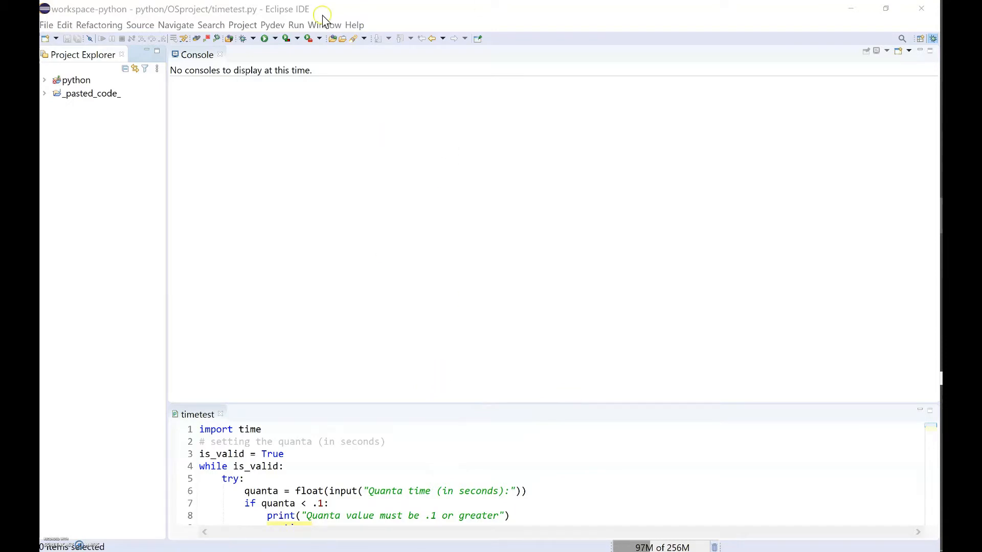
# - Run timetest.py and answer the quanta prompt with .2 to list run, wait and turnaround times
pyautogui.click(265, 38)
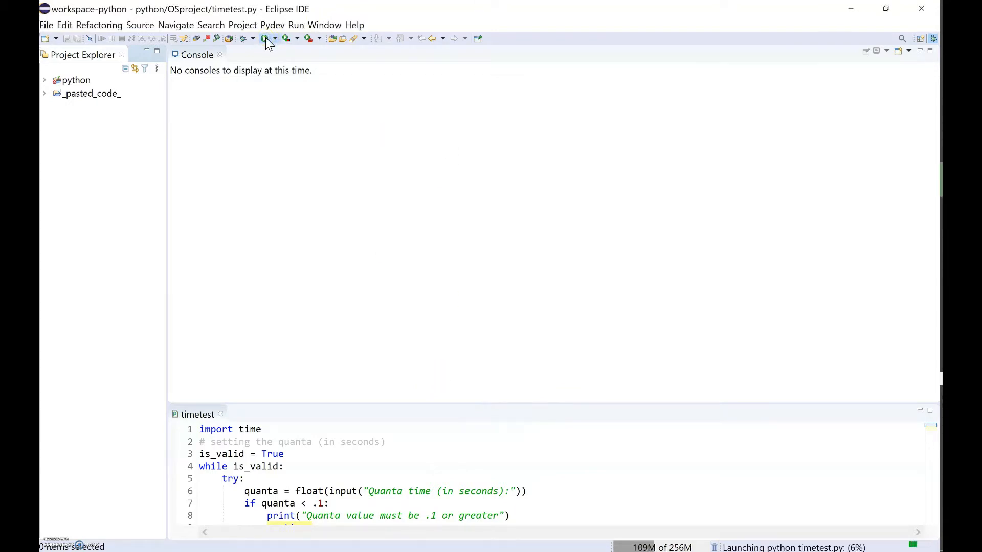
pyautogui.click(265, 38)
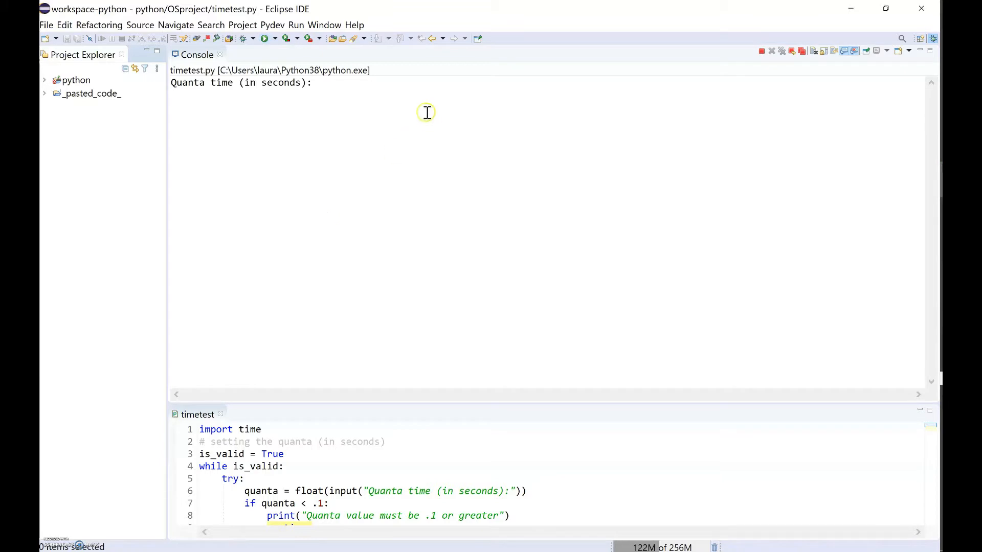
pyautogui.moveTo(475, 118)
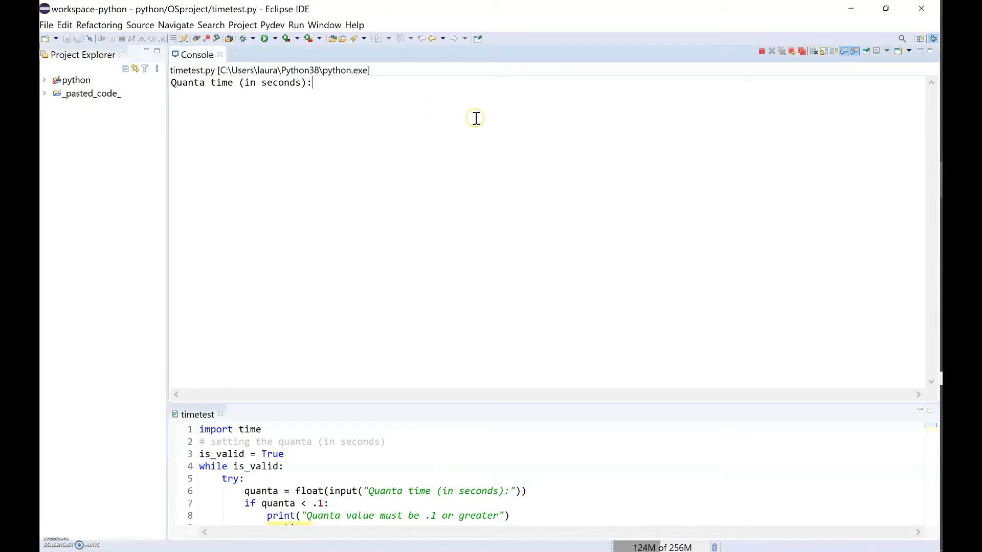
pyautogui.moveTo(476, 119)
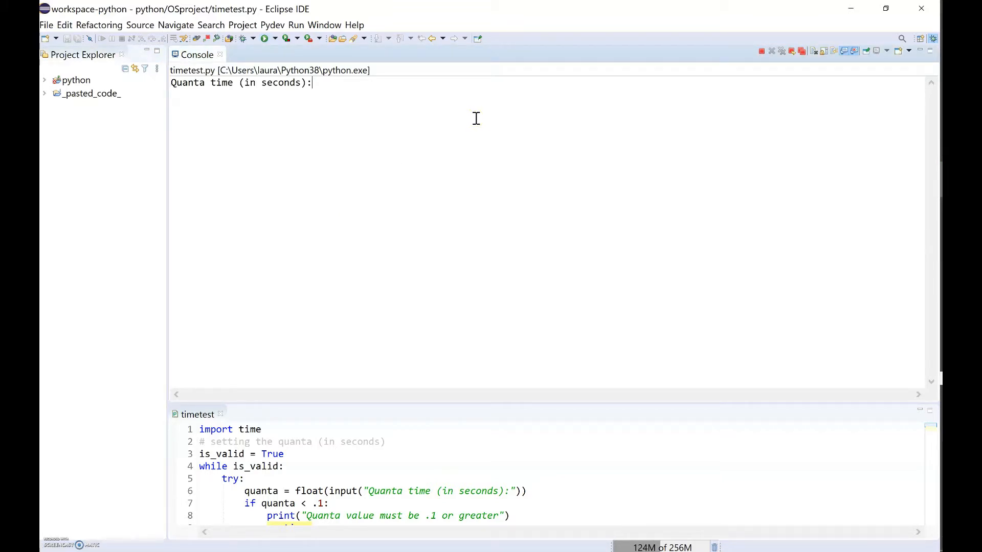
pyautogui.write('.2')
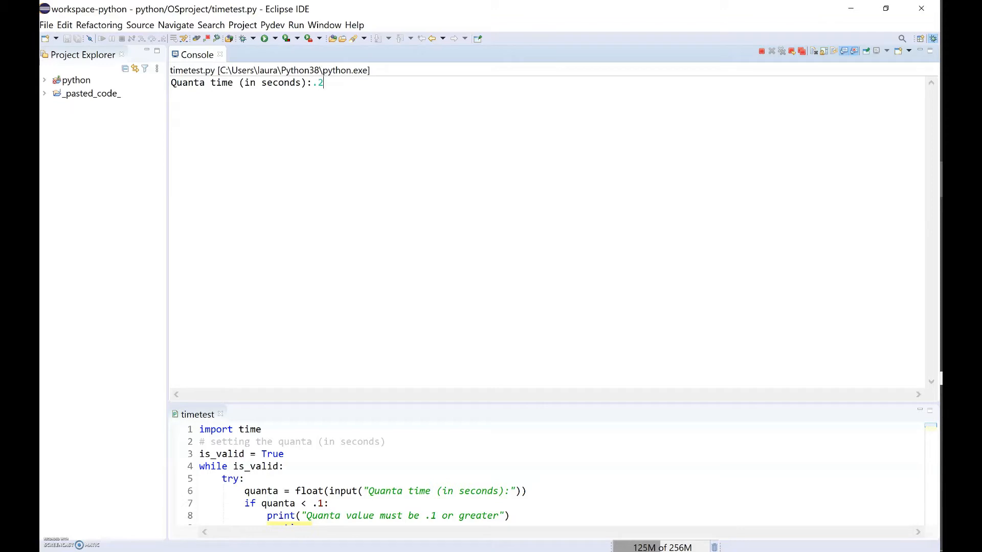
pyautogui.press('Return')
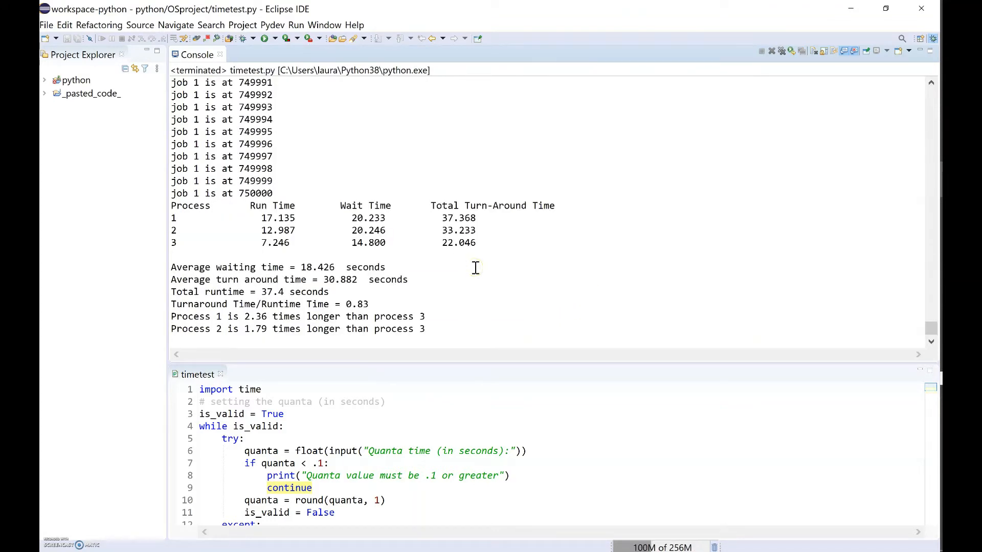
pyautogui.moveTo(219, 231)
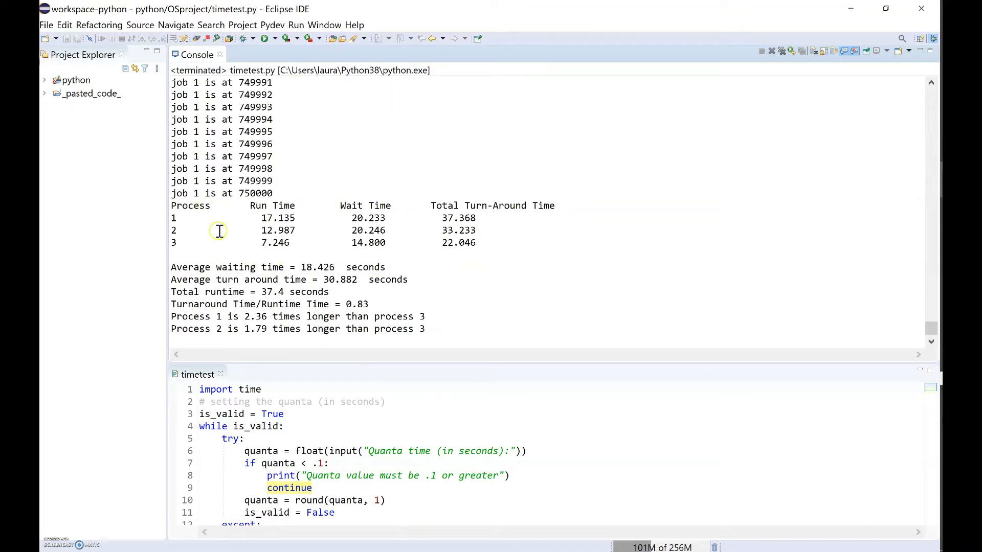
pyautogui.moveTo(417, 253)
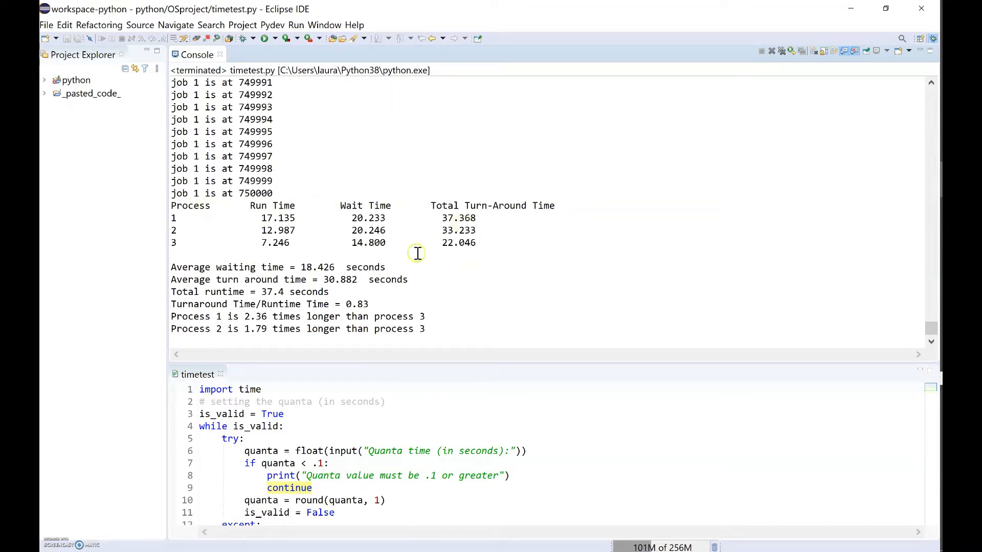
pyautogui.moveTo(182, 218)
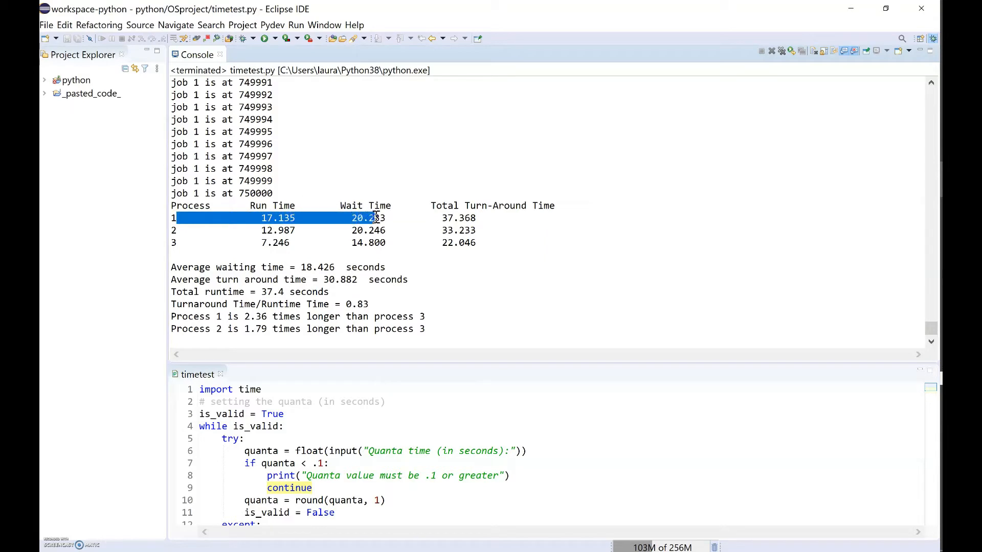
pyautogui.click(398, 224)
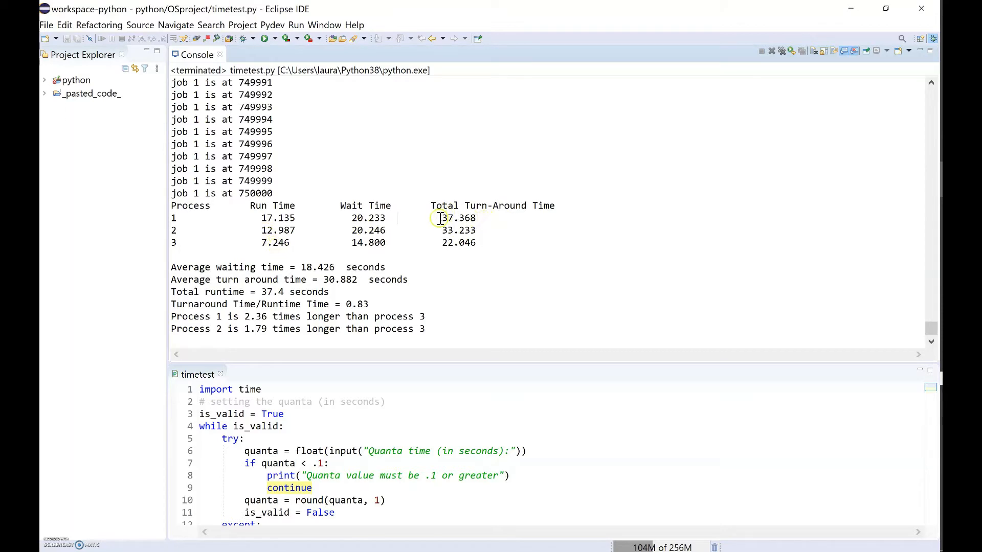
pyautogui.doubleClick(459, 218)
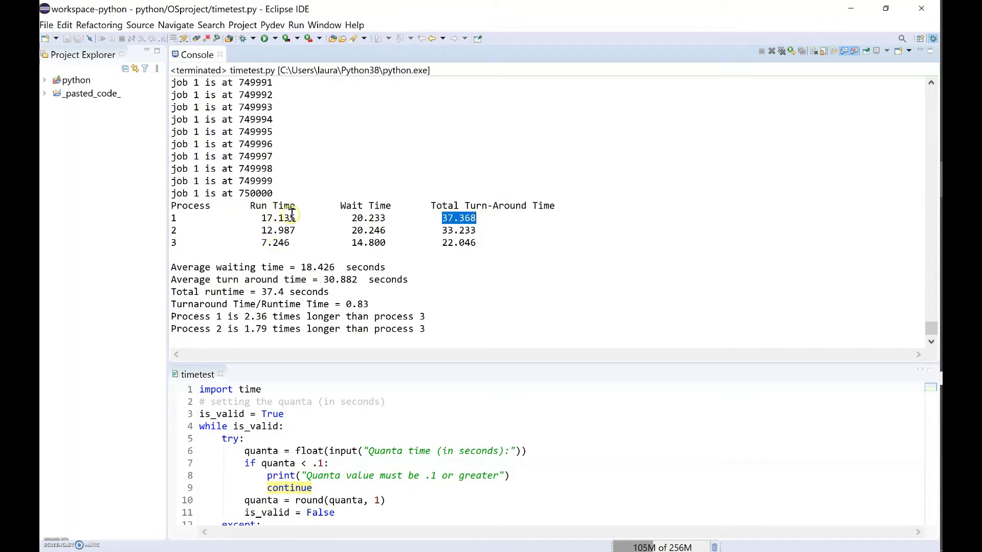
pyautogui.click(209, 227)
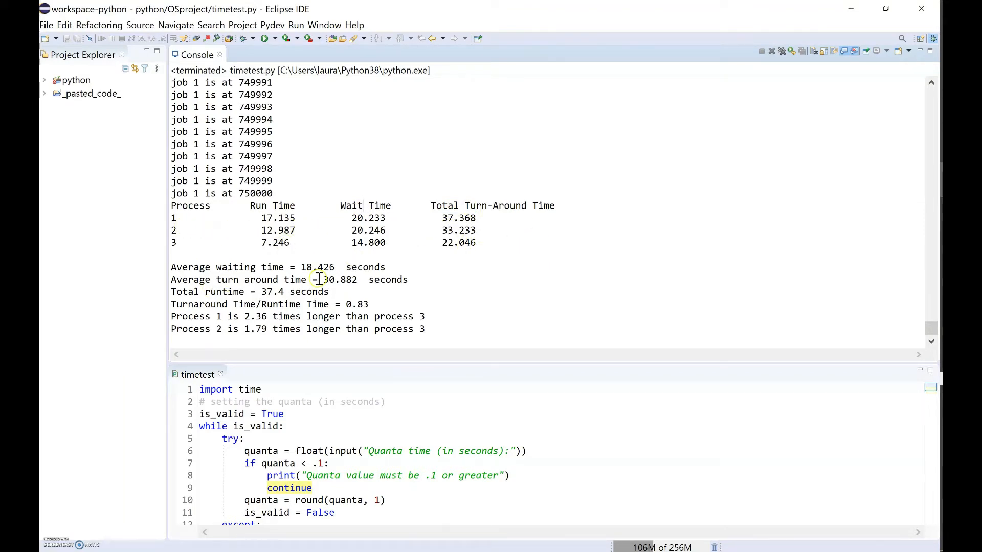
pyautogui.doubleClick(190, 267)
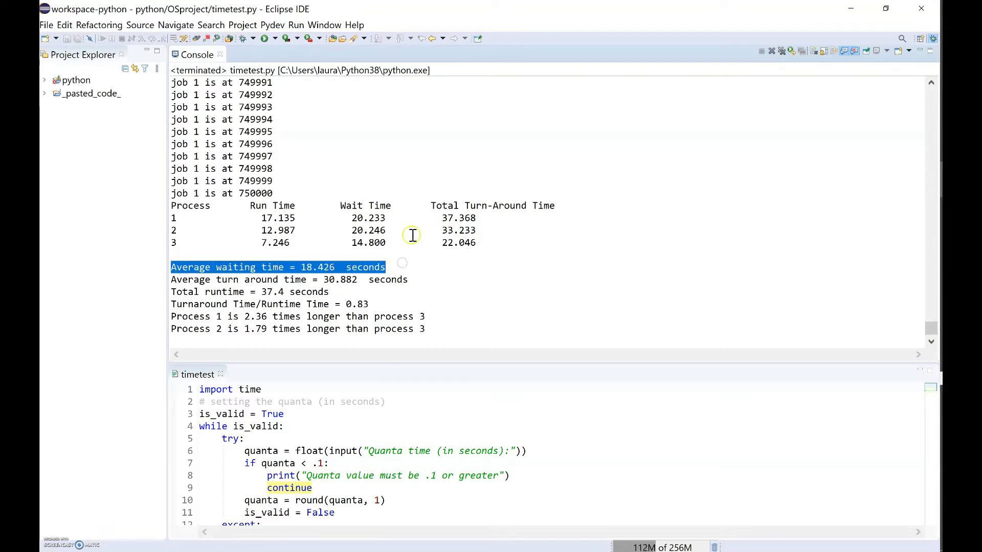
pyautogui.moveTo(365, 218)
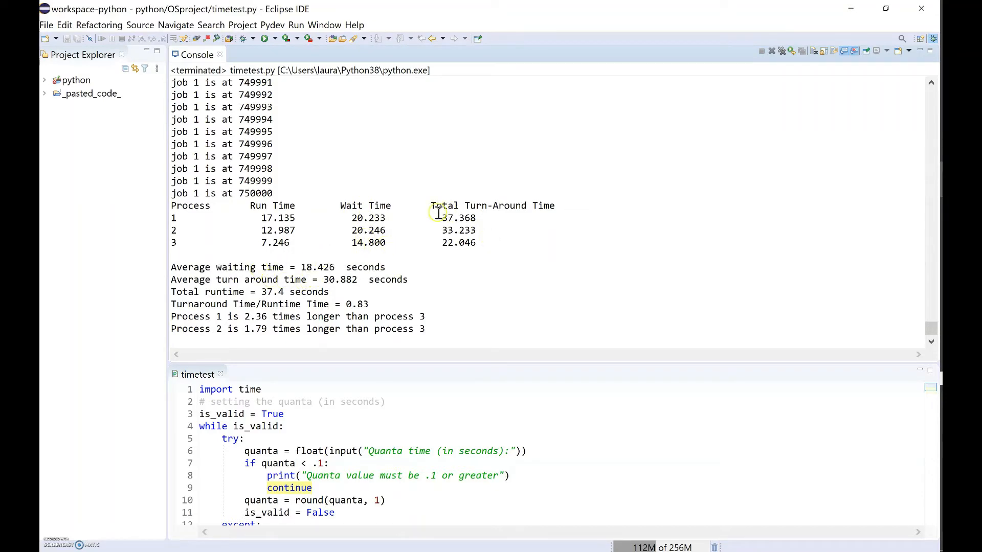
pyautogui.moveTo(274, 282)
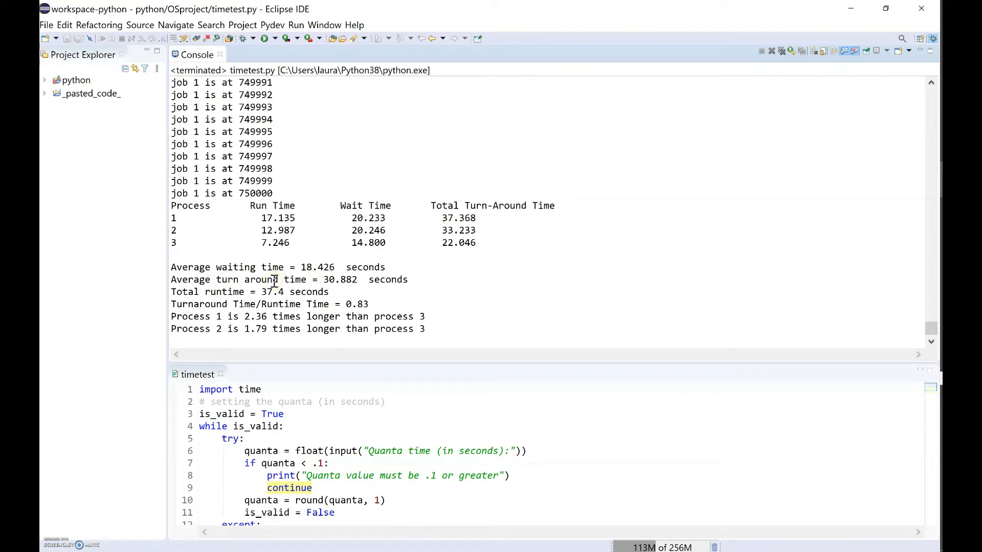
pyautogui.moveTo(405, 280)
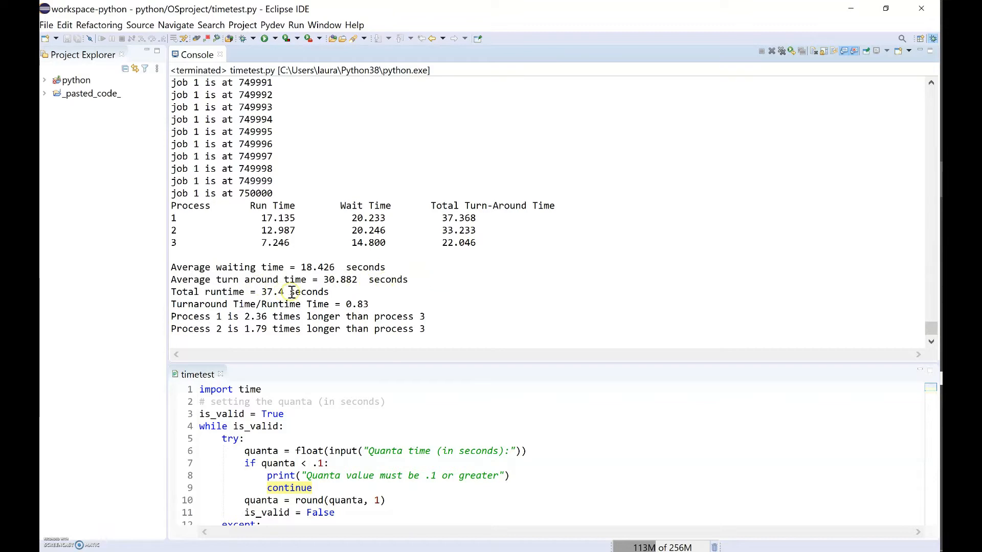
pyautogui.moveTo(443, 308)
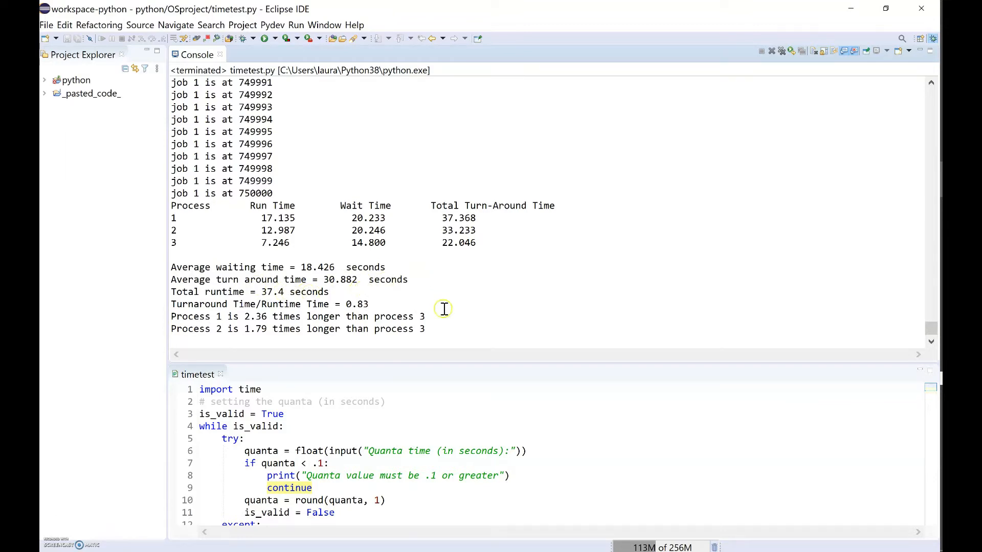
pyautogui.moveTo(177, 304)
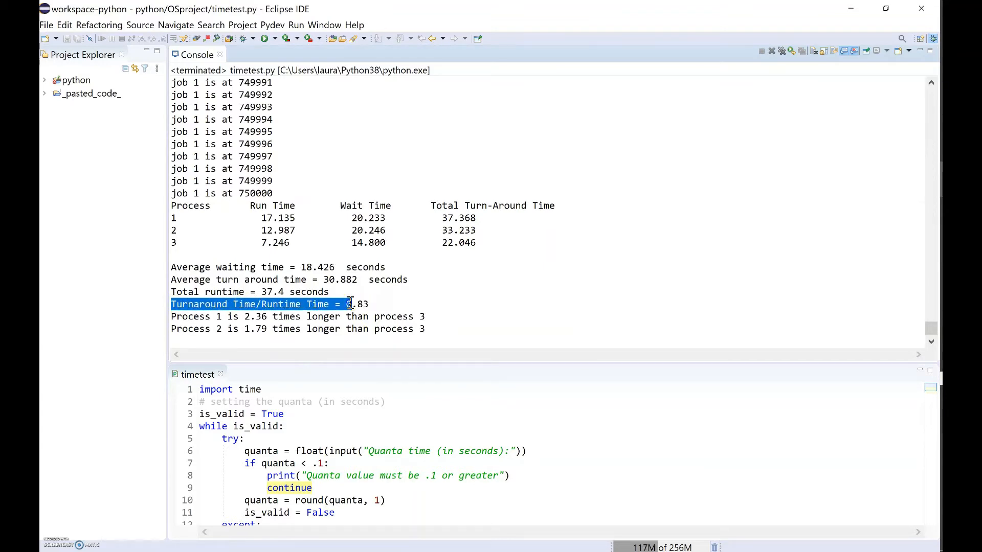
pyautogui.click(398, 304)
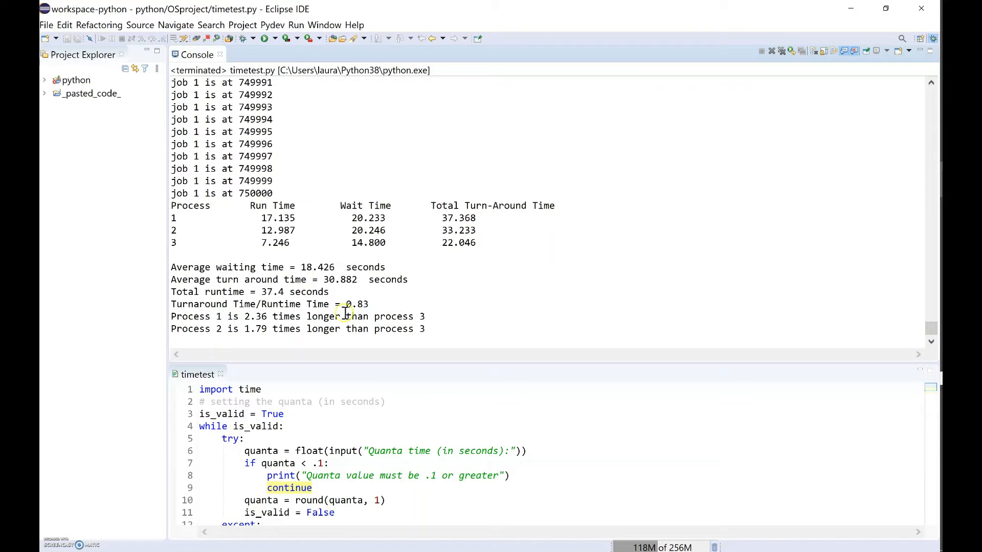
pyautogui.doubleClick(294, 304)
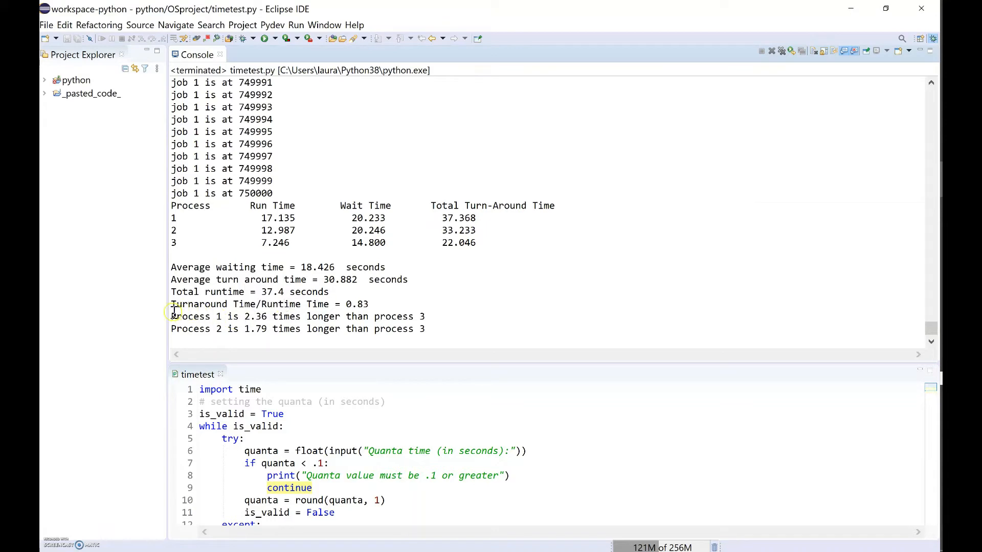
pyautogui.moveTo(208, 316)
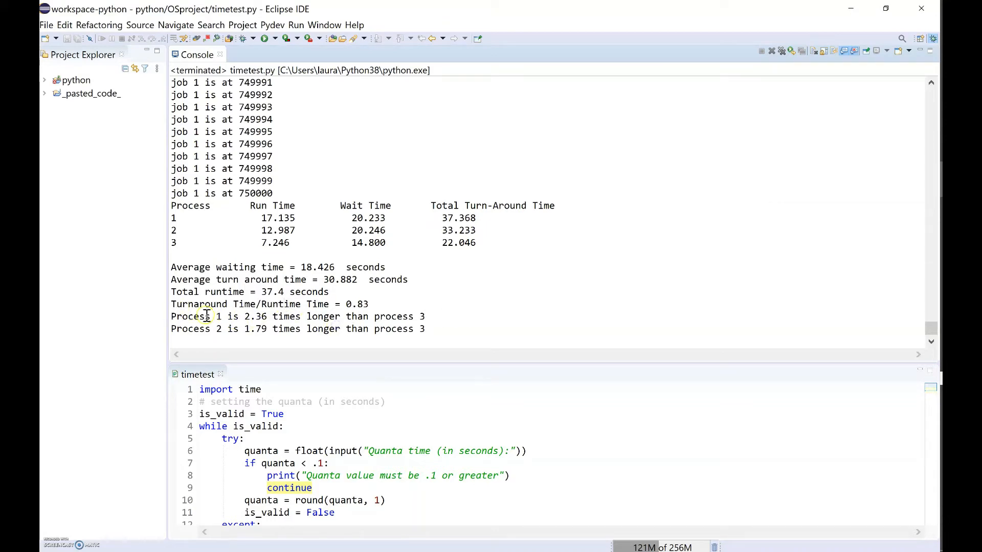
pyautogui.doubleClick(190, 316)
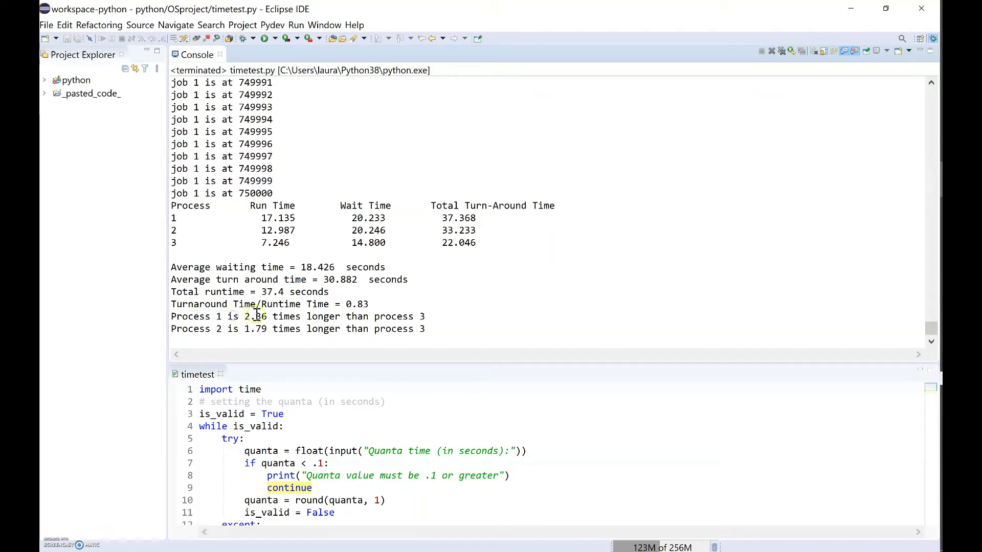
pyautogui.moveTo(489, 297)
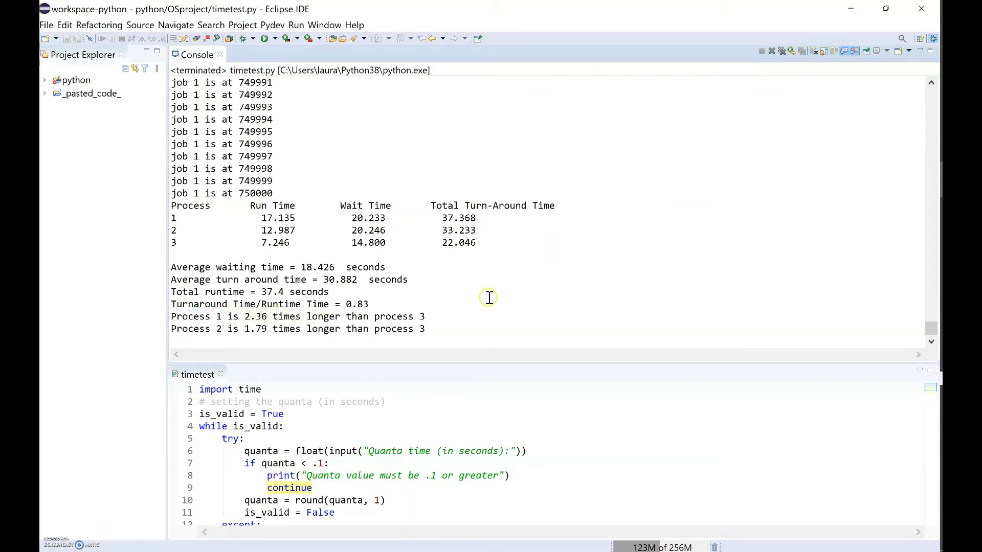
pyautogui.moveTo(293, 298)
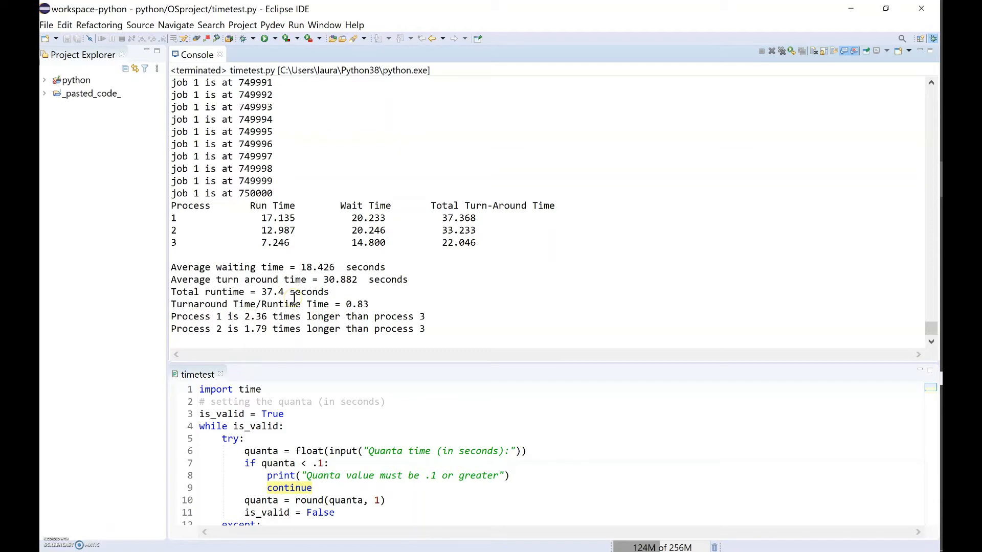
pyautogui.moveTo(487, 312)
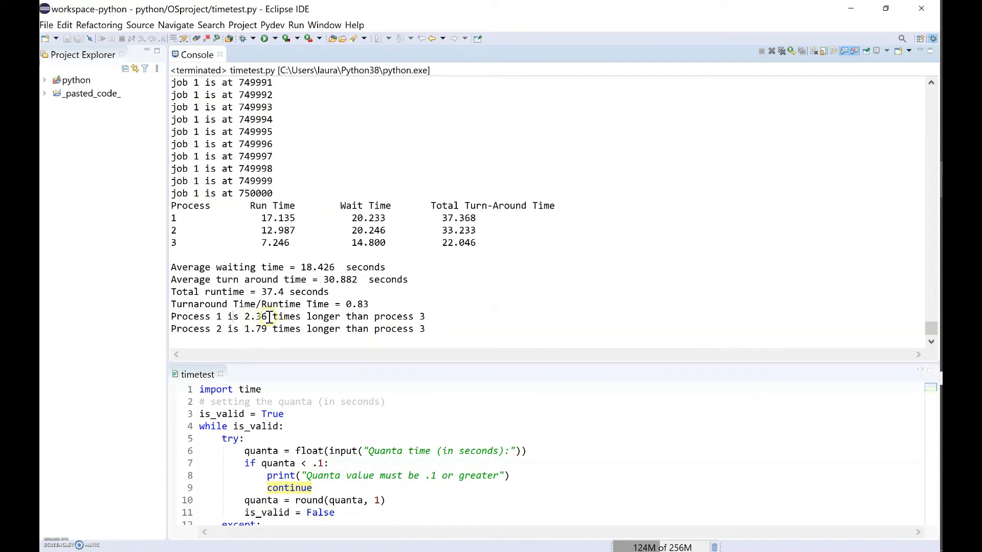
pyautogui.moveTo(540, 354)
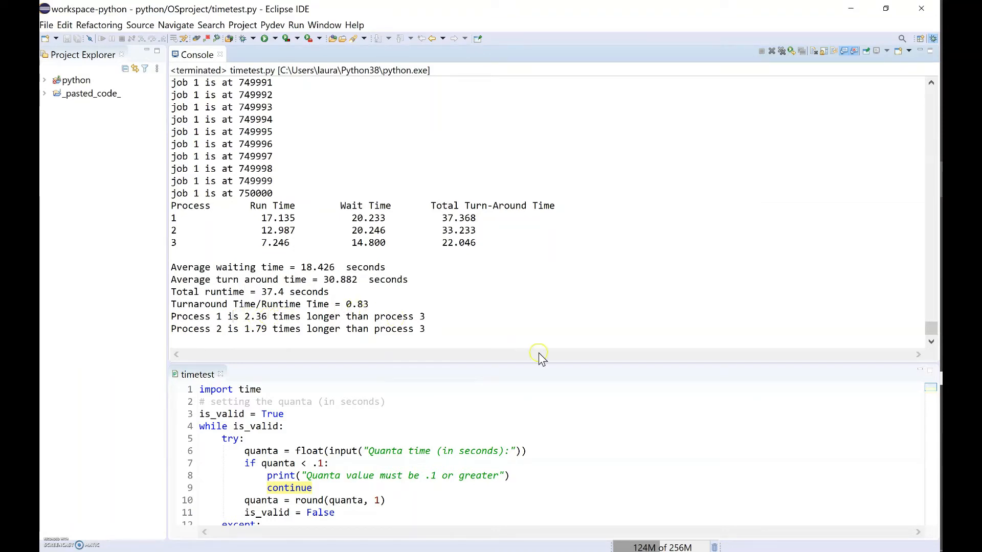
pyautogui.moveTo(551, 362)
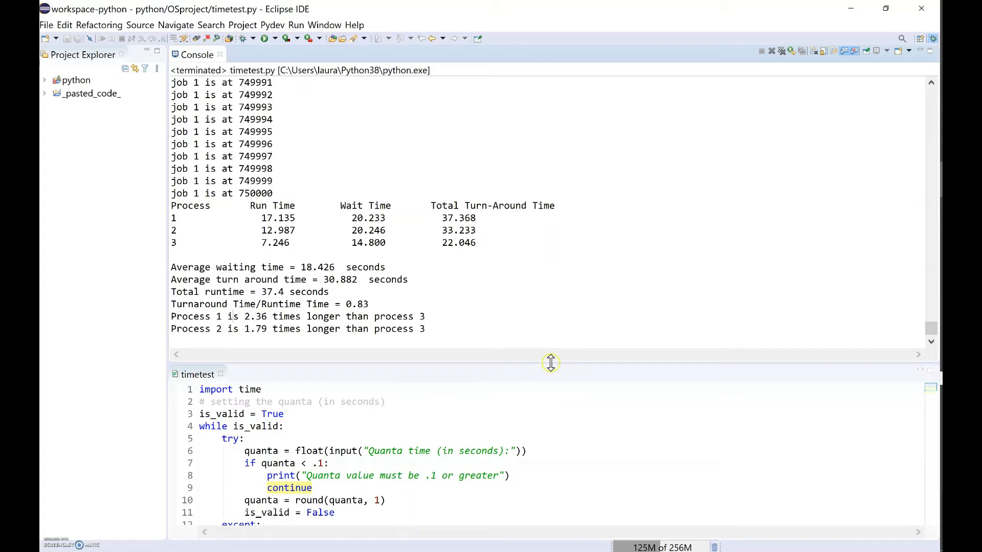
pyautogui.moveTo(548, 356)
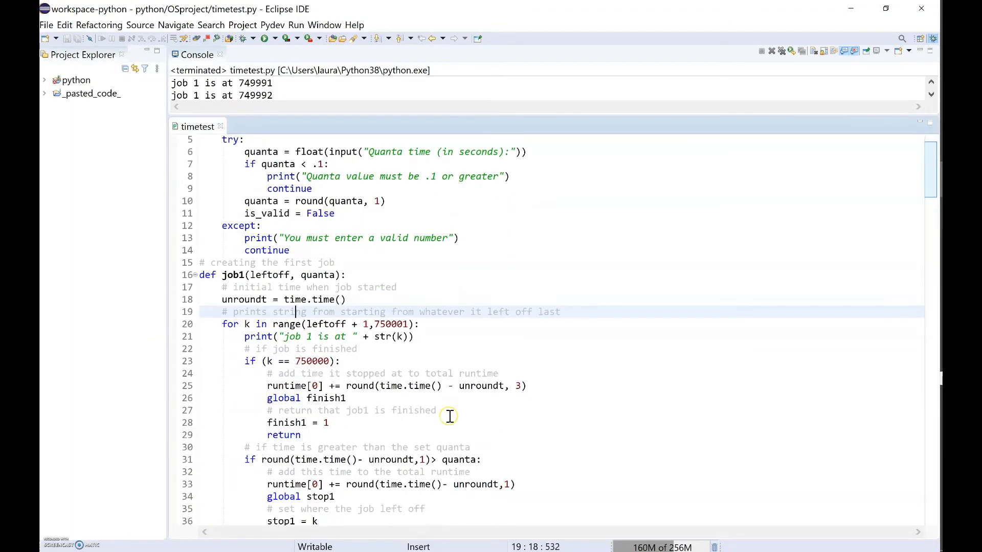
# - Enlarge the editor over the Console and scroll through the job1, job2 and job3 functions
pyautogui.scroll(-3)
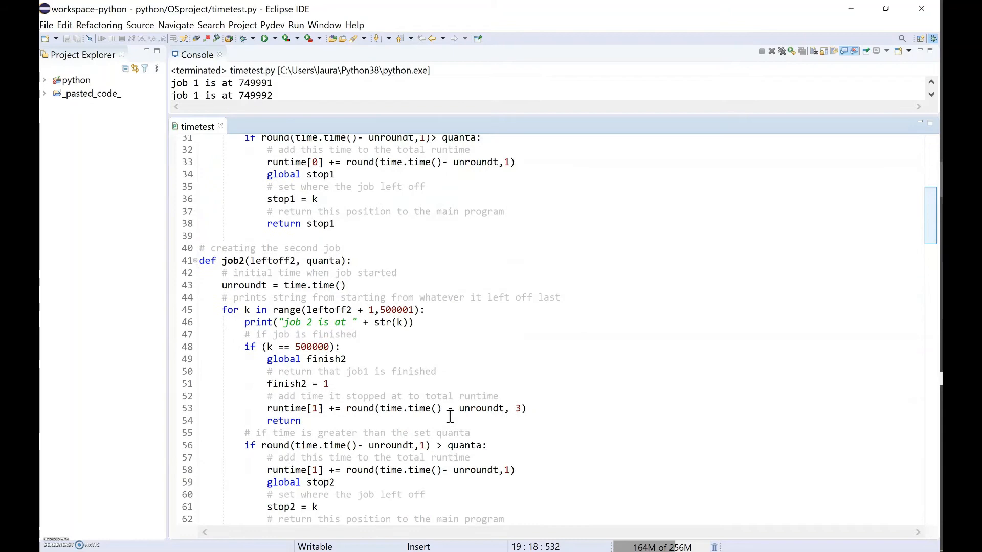
pyautogui.doubleClick(390, 310)
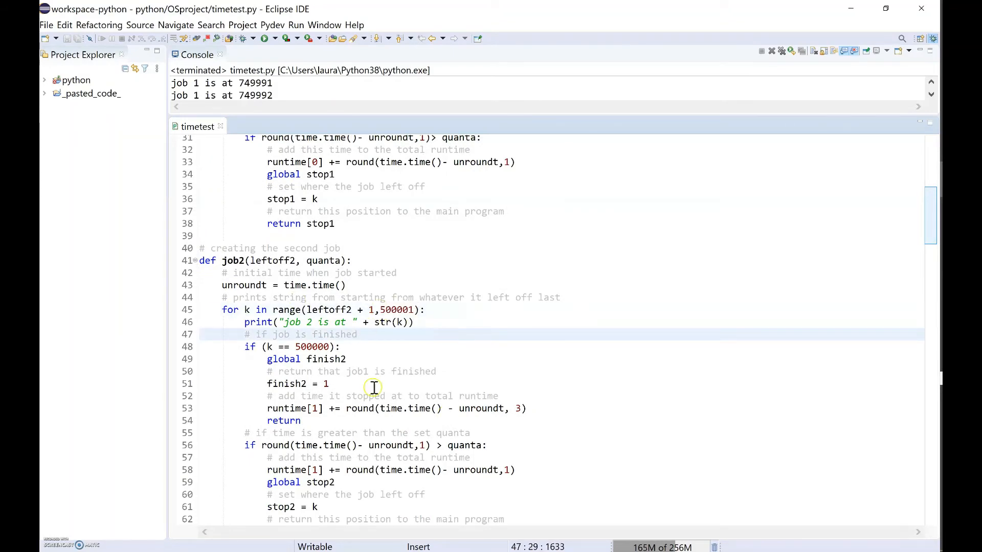
pyautogui.scroll(-3)
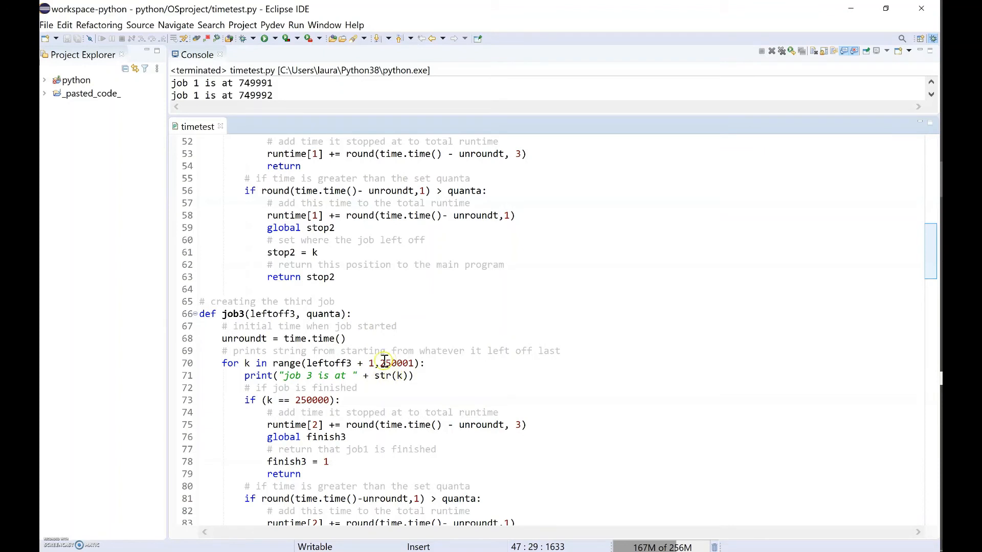
pyautogui.scroll(3)
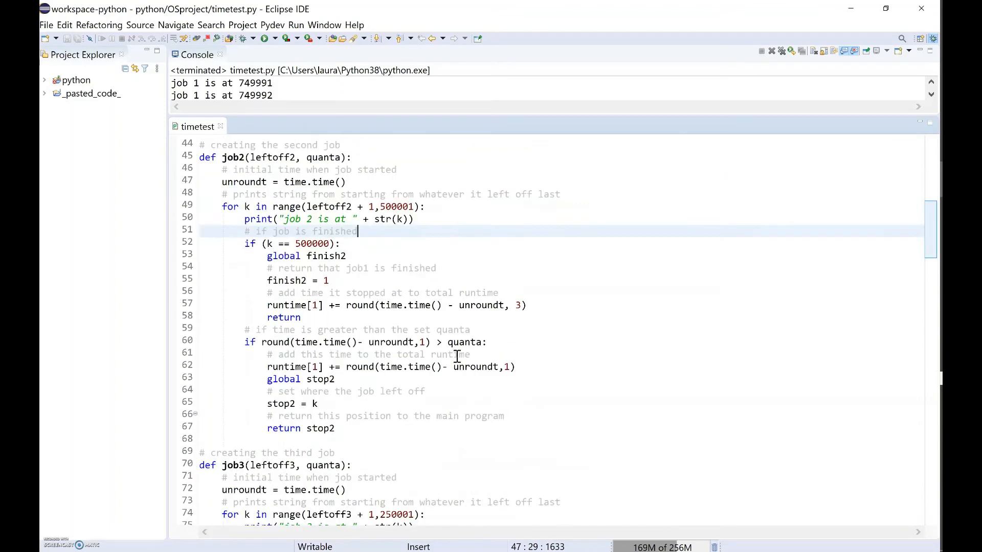
pyautogui.scroll(3)
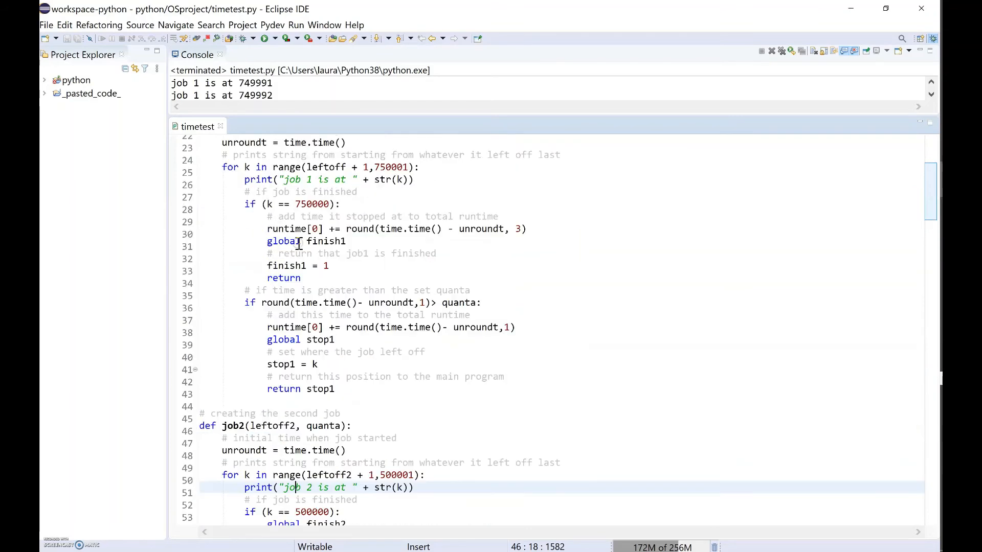
pyautogui.scroll(3)
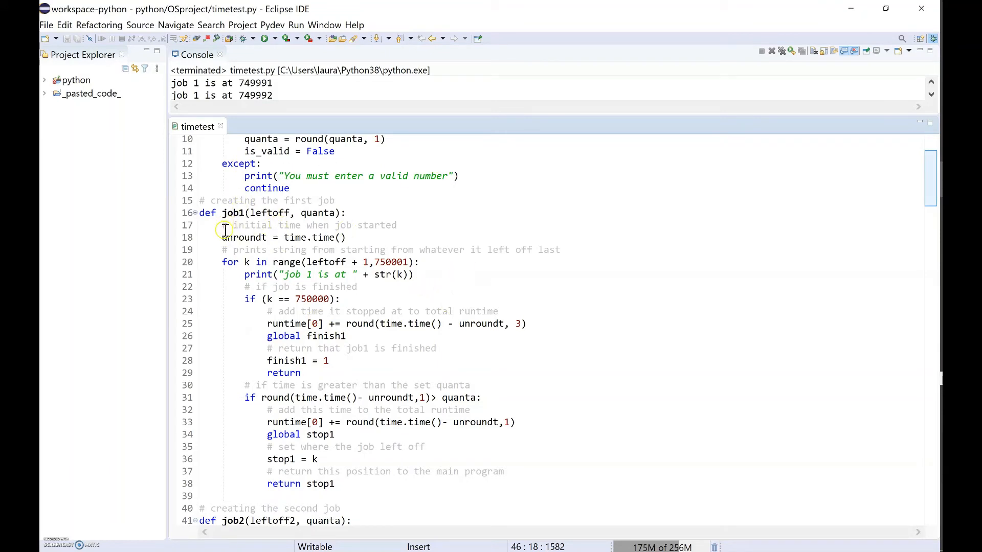
# - Review job1's unroundt start-time assignment and the comment about where the job left off
pyautogui.doubleClick(245, 238)
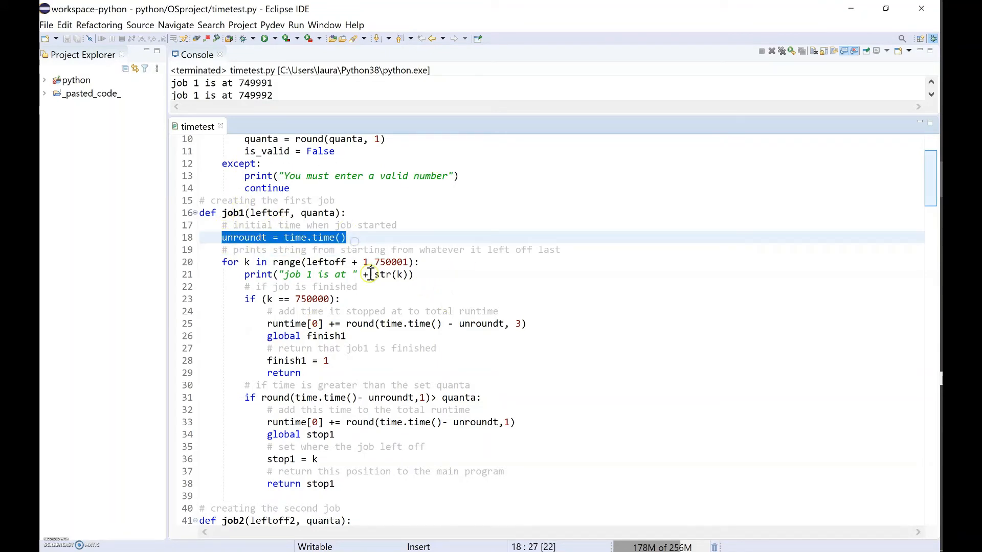
pyautogui.click(366, 298)
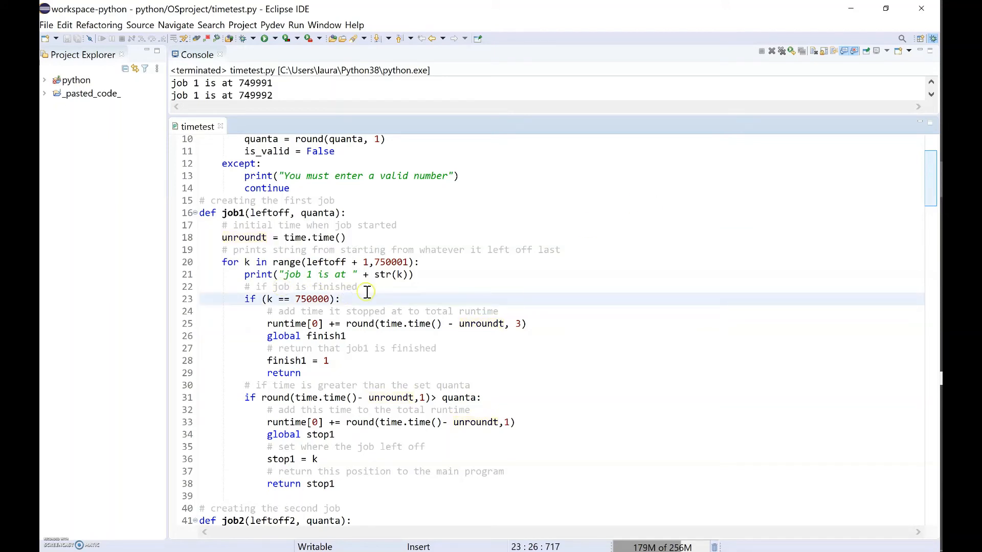
pyautogui.moveTo(387, 274)
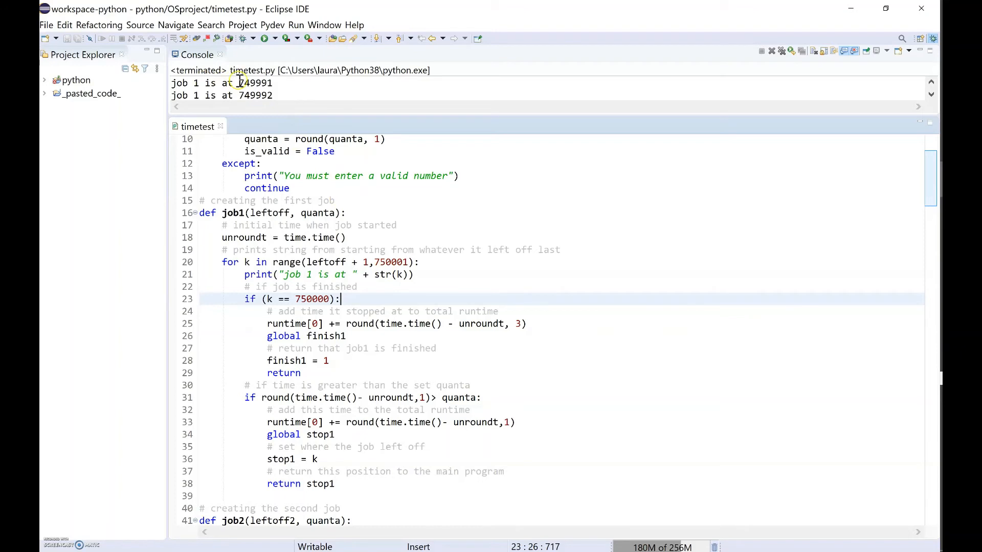
pyautogui.moveTo(310, 95)
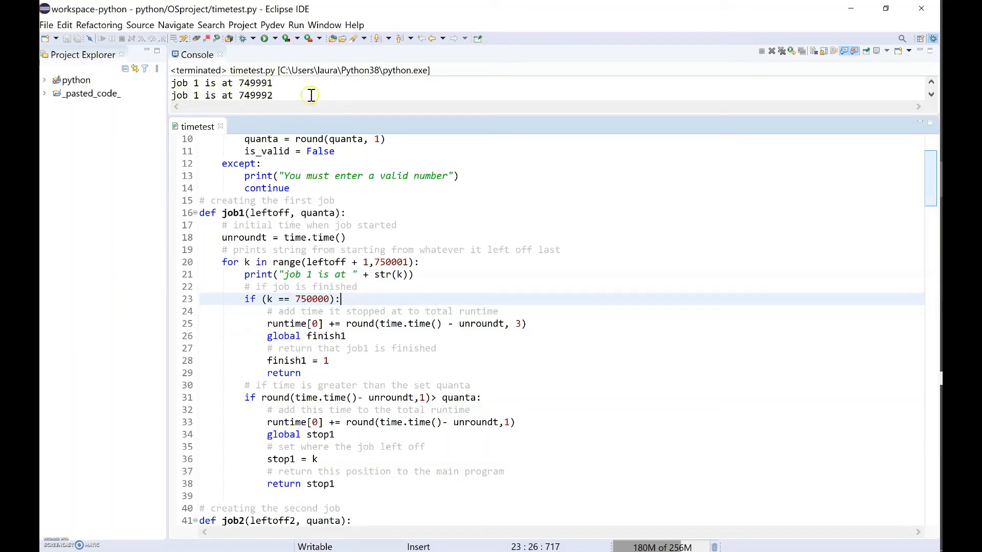
pyautogui.moveTo(284, 325)
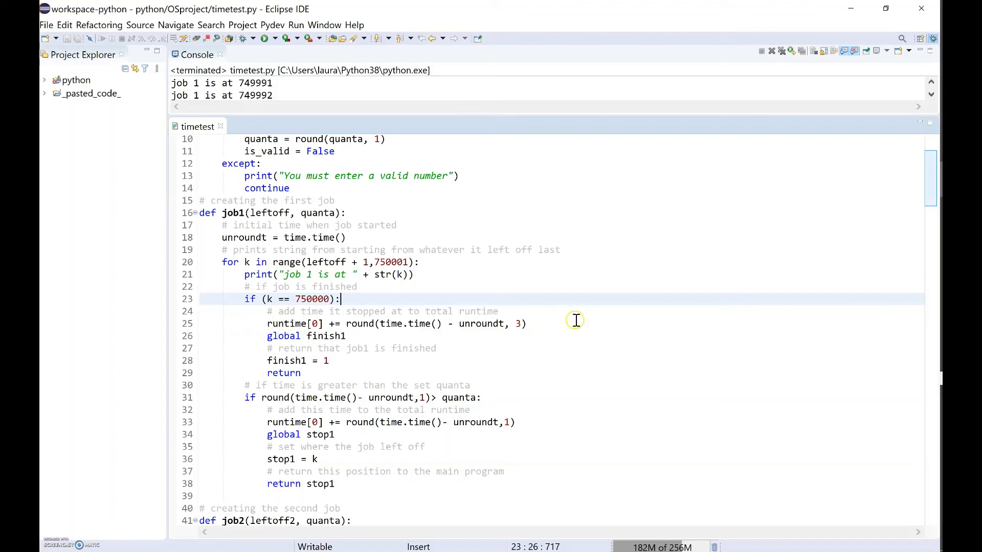
pyautogui.moveTo(278, 381)
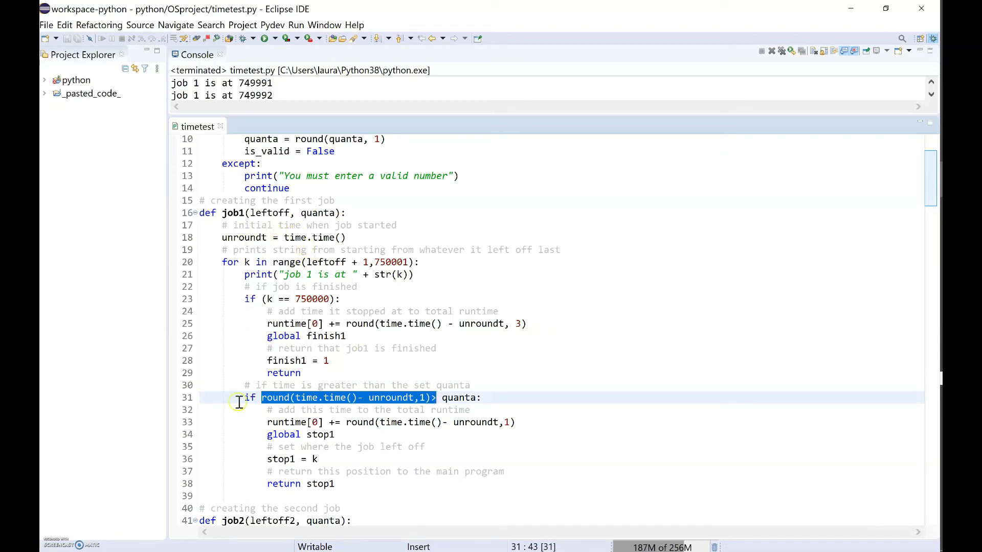
pyautogui.click(275, 237)
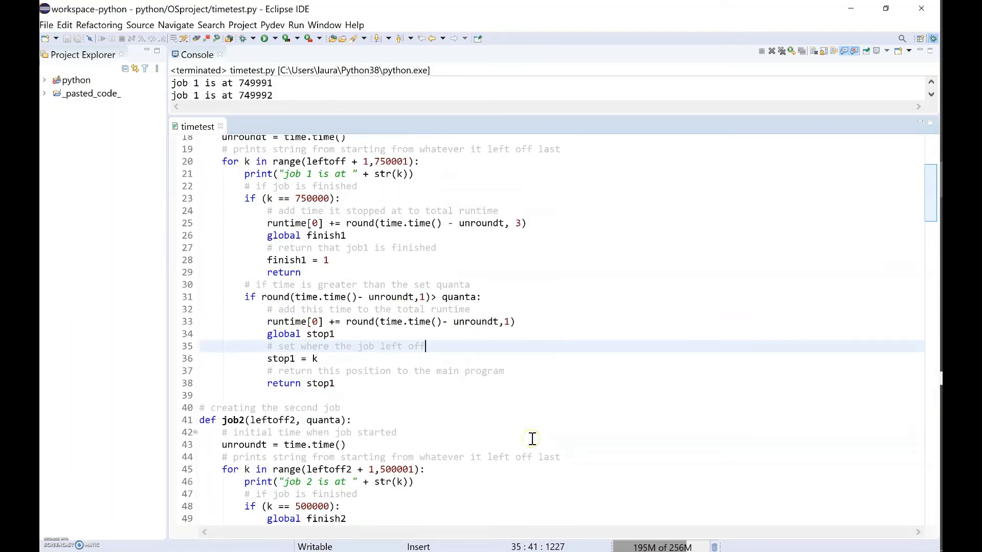
# - Scroll down to the global starting variables and the while True scheduling loop
pyautogui.scroll(3)
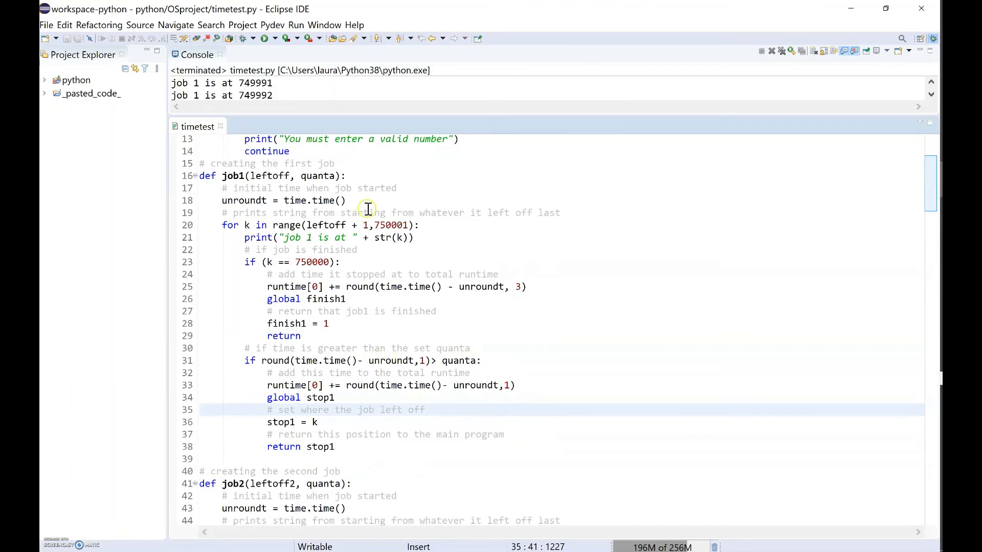
pyautogui.scroll(-3)
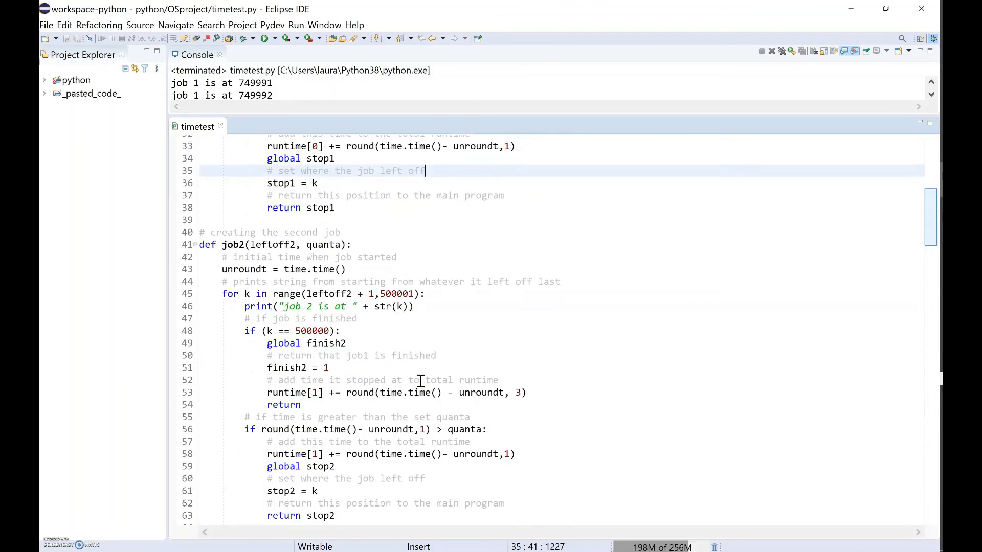
pyautogui.scroll(-3)
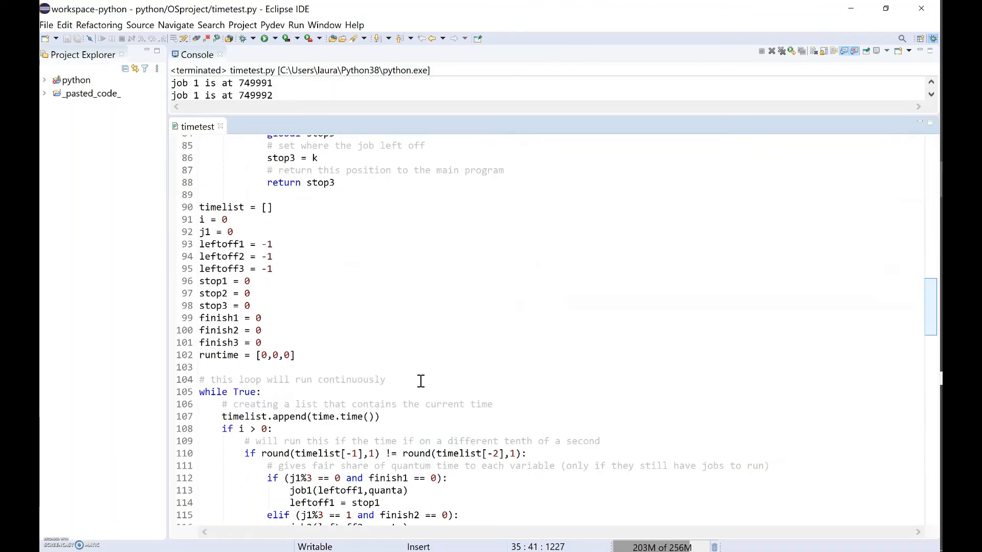
# - Examine the j1%3 and finish1 == 0 terms in job 1's condition, then job 2's branch
pyautogui.scroll(-3)
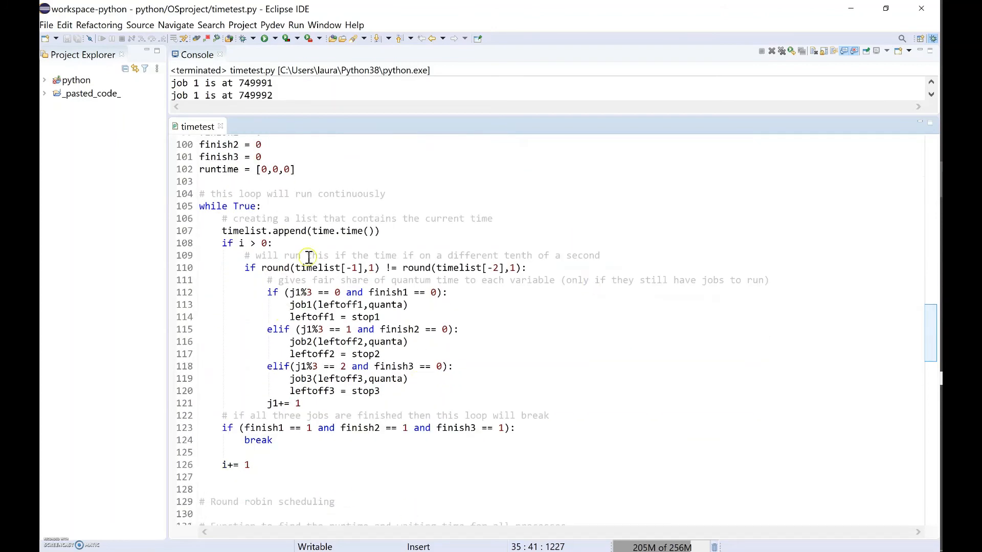
pyautogui.moveTo(653, 481)
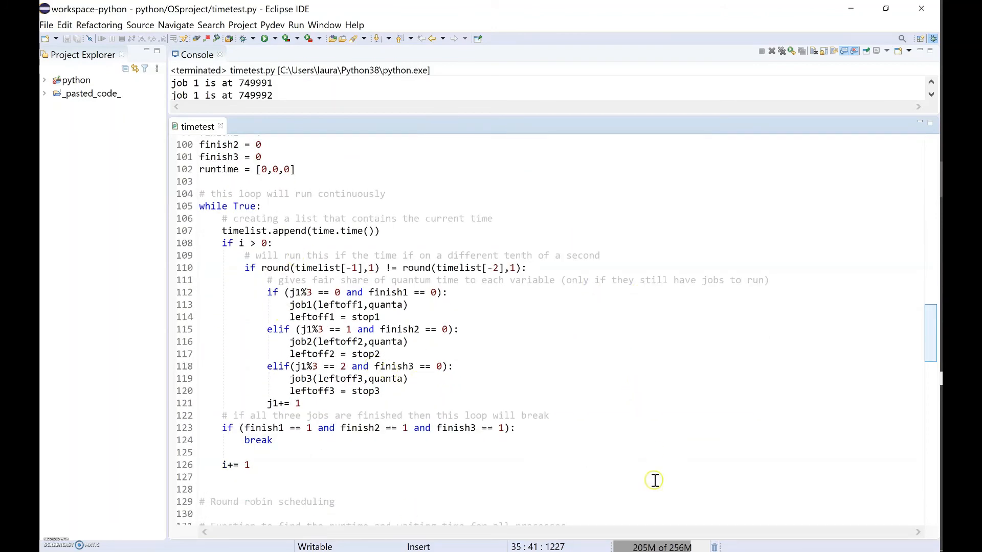
pyautogui.moveTo(326, 406)
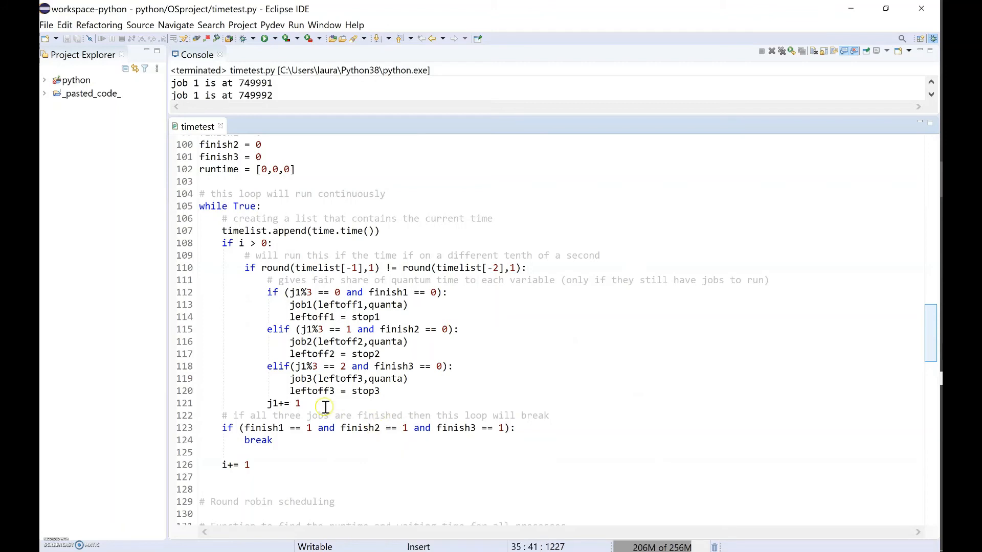
pyautogui.doubleClick(300, 292)
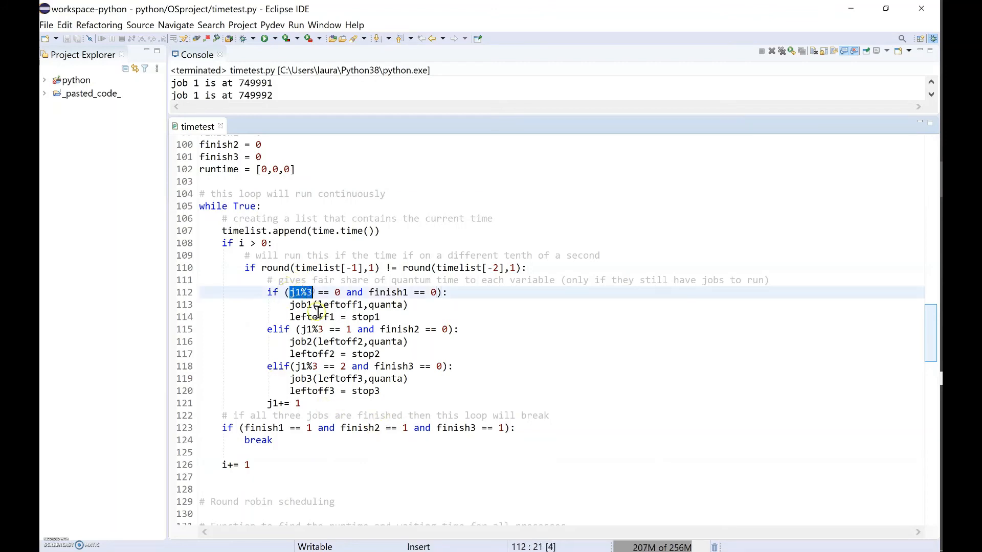
pyautogui.doubleClick(300, 342)
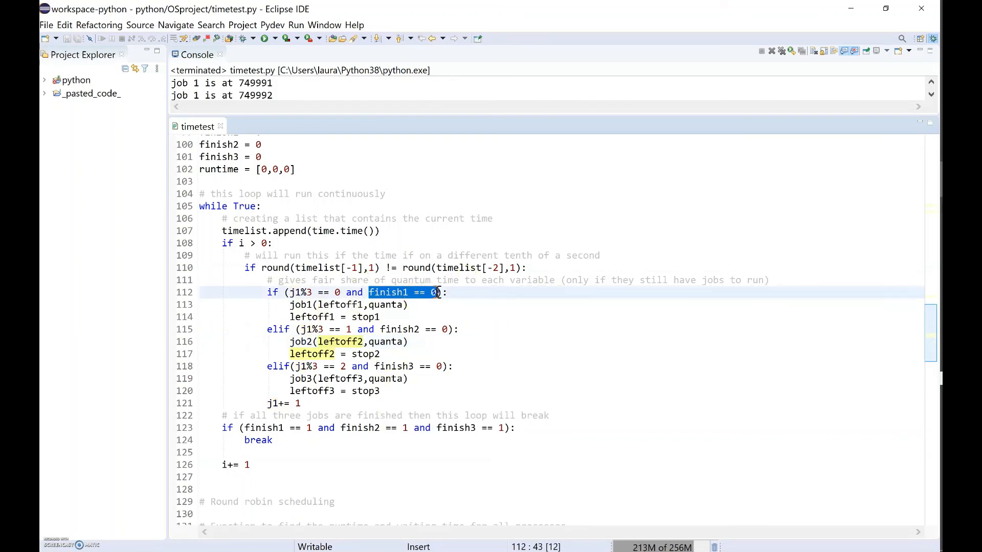
pyautogui.click(303, 328)
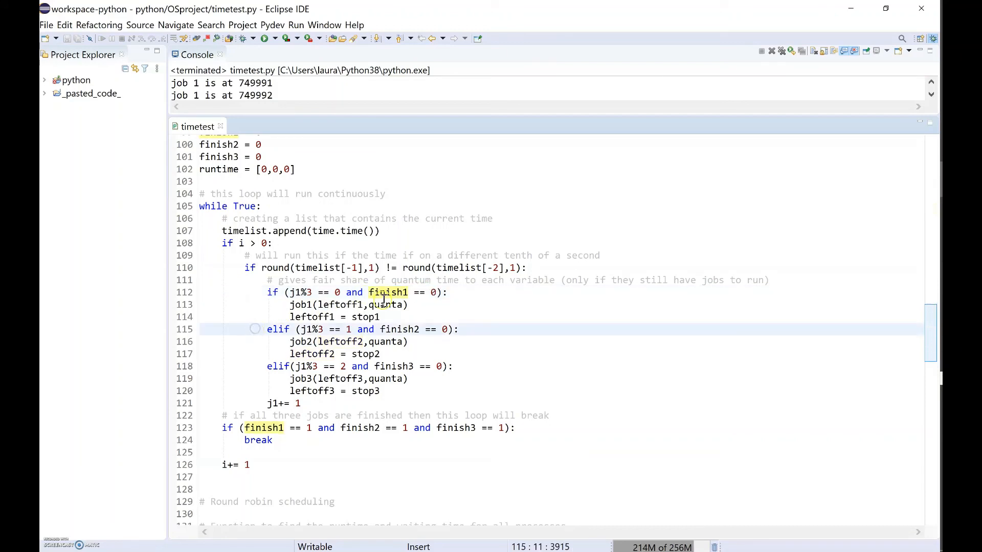
# - Scroll down to the findTime round-robin remaining-time traversal loop
pyautogui.scroll(-3)
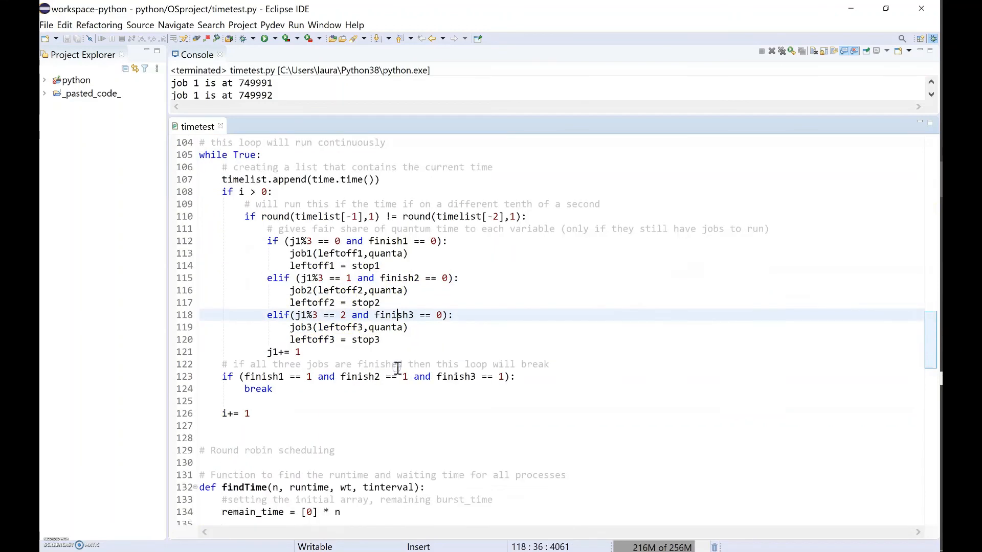
pyautogui.scroll(-3)
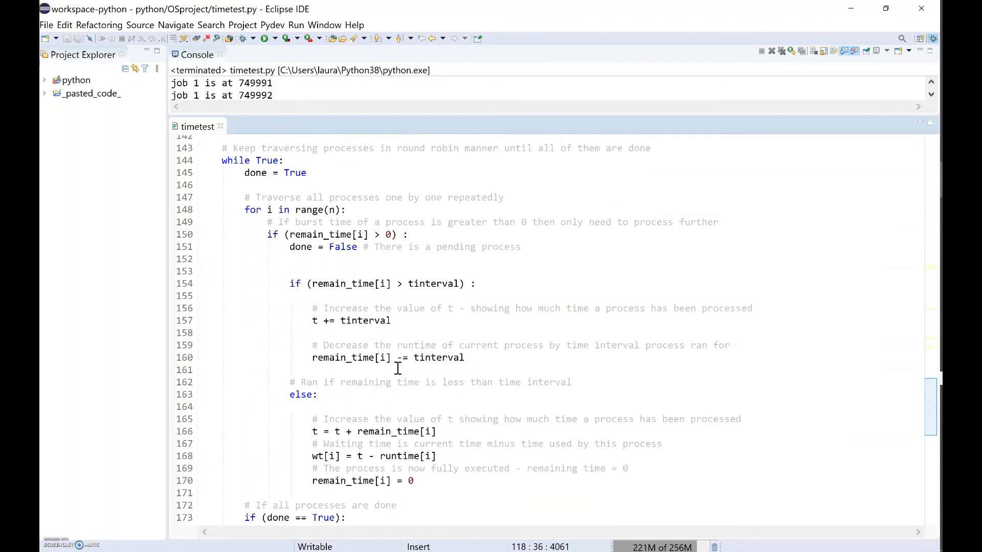
# - Scroll past findTurnAroundTime and findavgTime to the averages printout and closing prints at lines 195–226
pyautogui.scroll(-3)
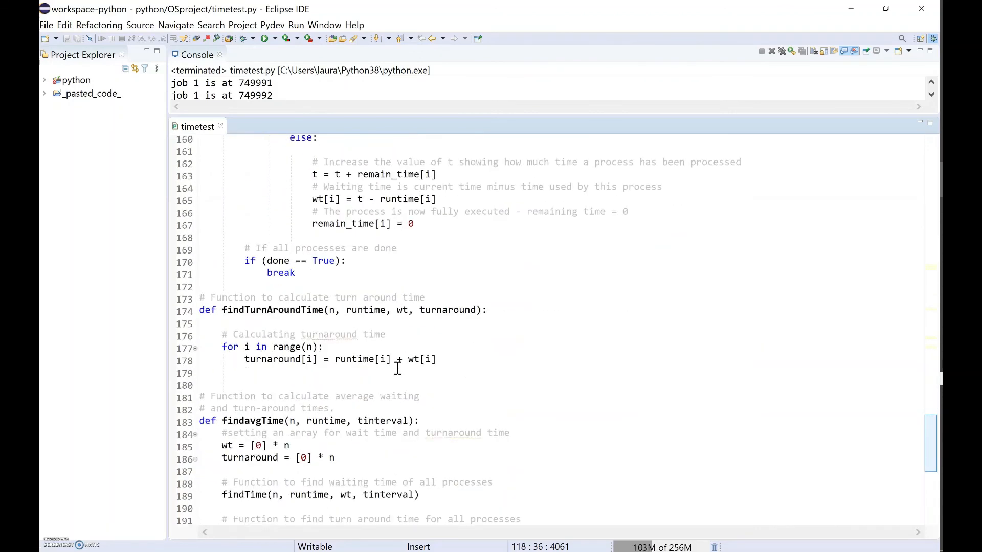
pyautogui.scroll(-3)
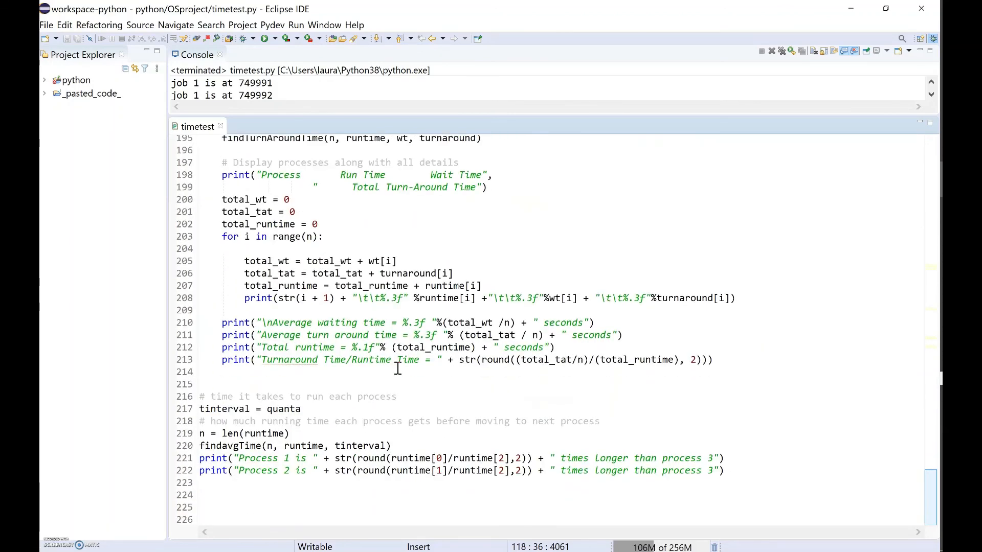
pyautogui.moveTo(345, 427)
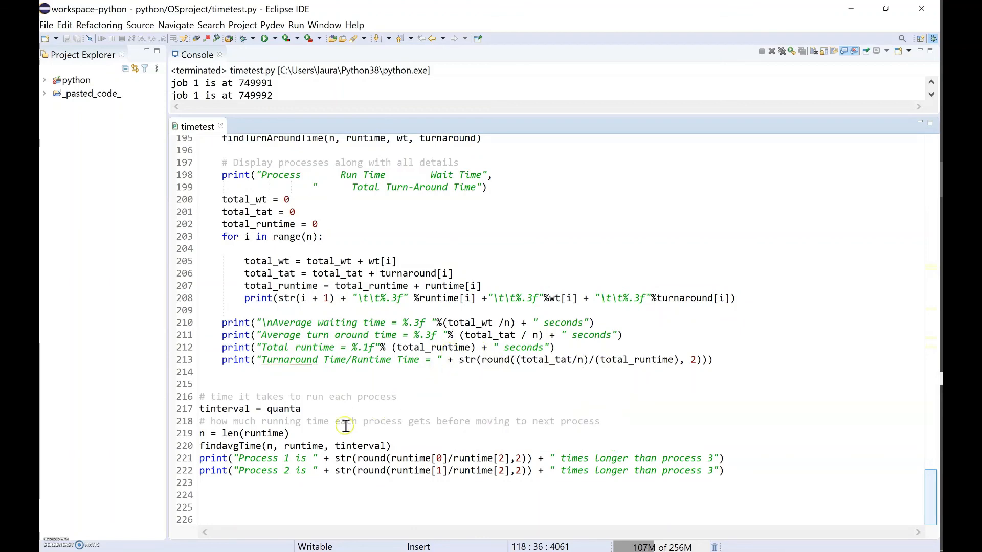
pyautogui.moveTo(476, 421)
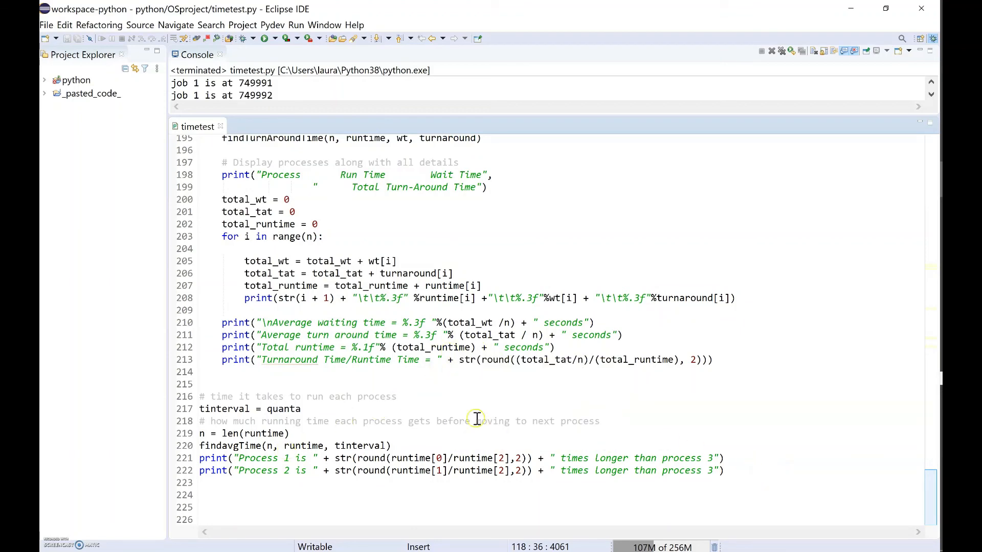
pyautogui.moveTo(445, 316)
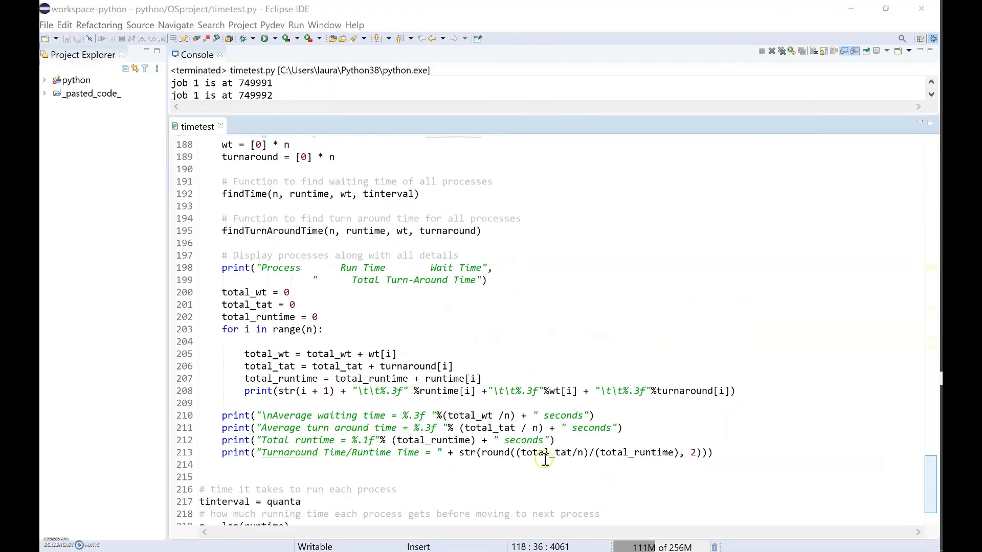
pyautogui.scroll(-3)
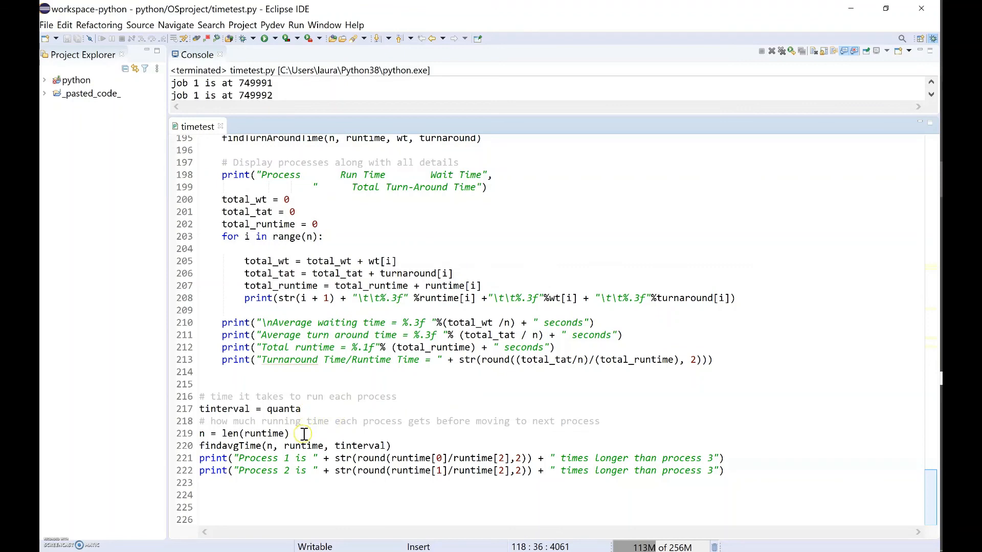
pyautogui.moveTo(303, 434)
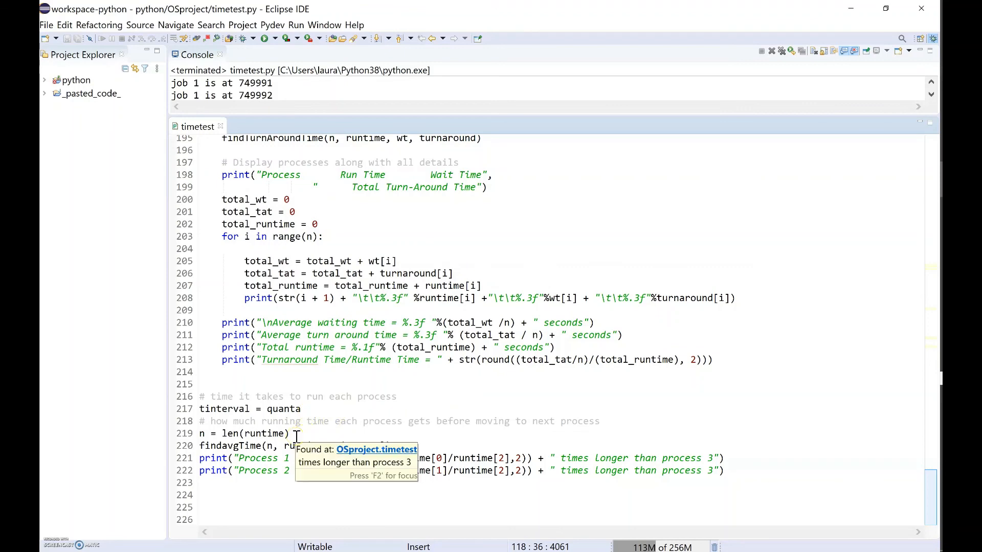